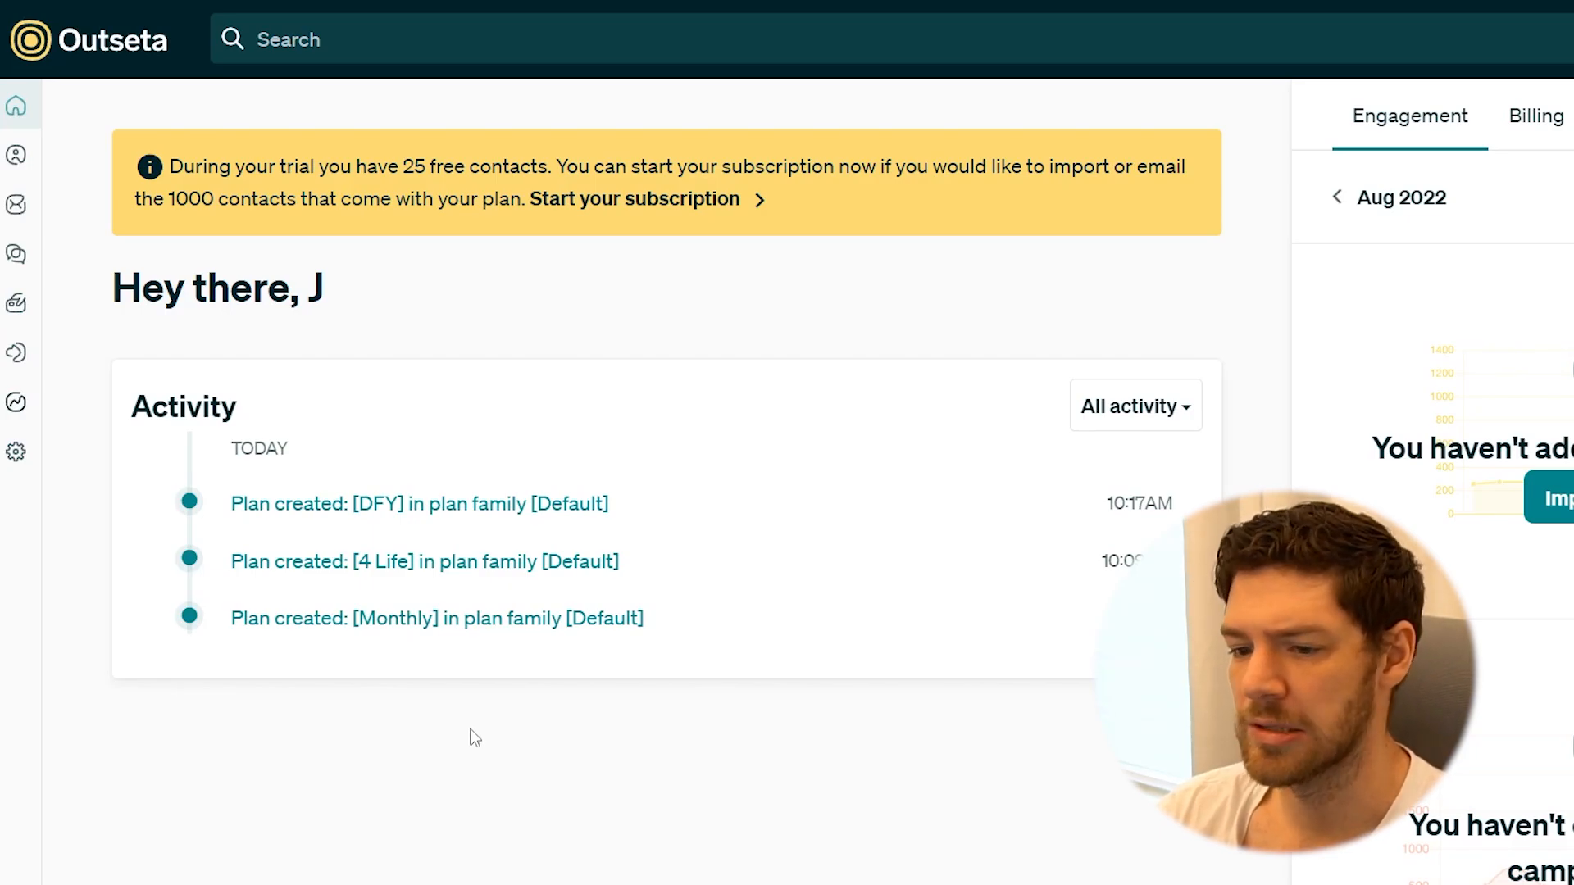
- Show the Billing plans list with 4 Life, DFY and Little Guy
left_click(16, 354)
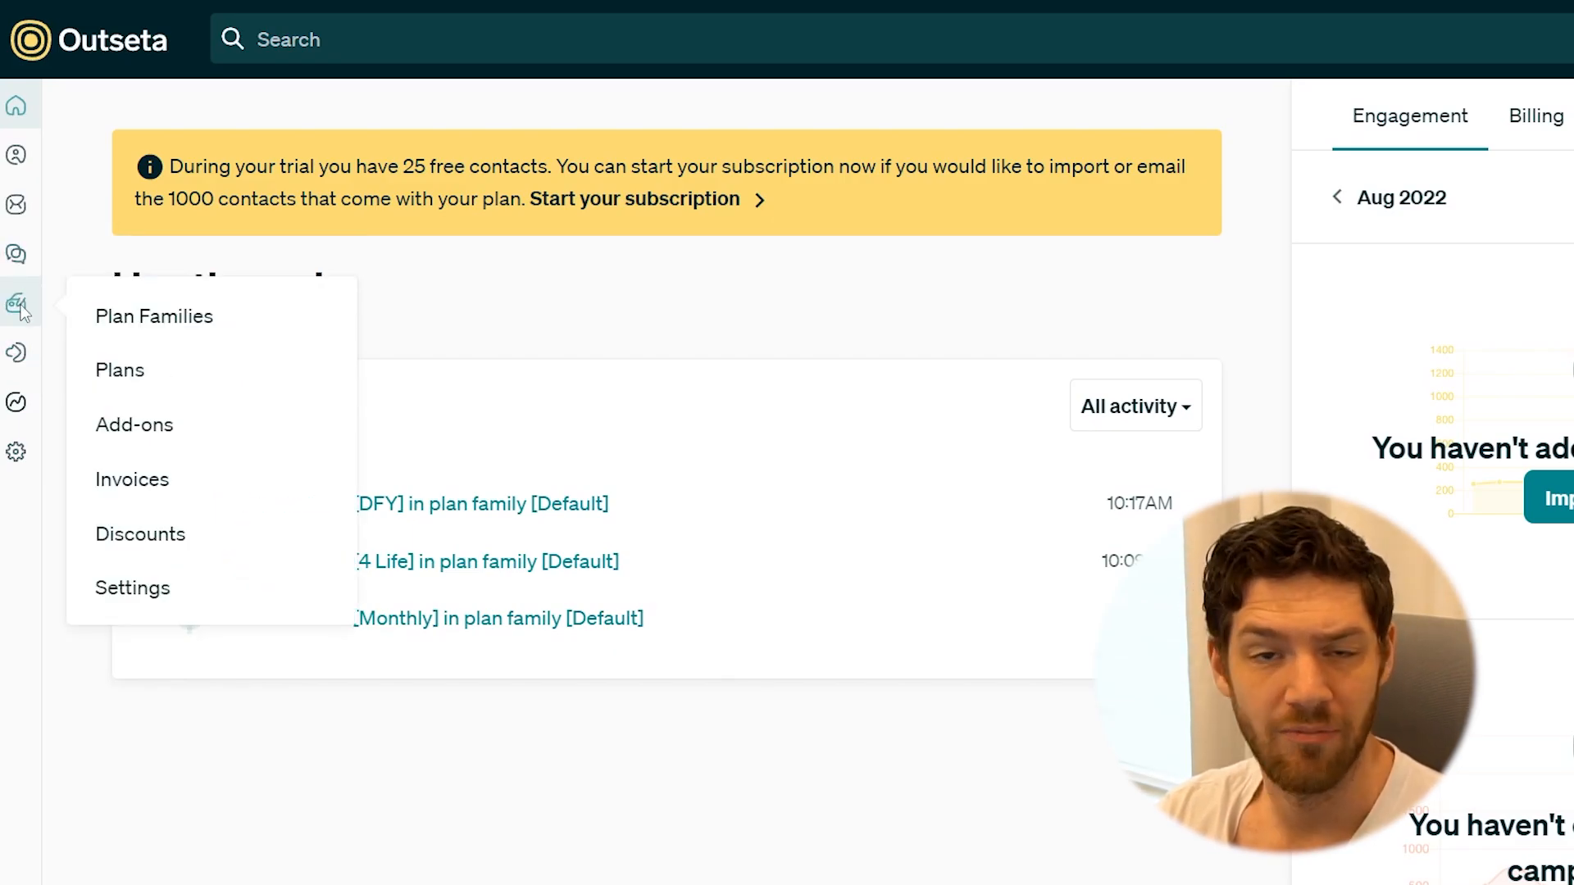
left_click(120, 370)
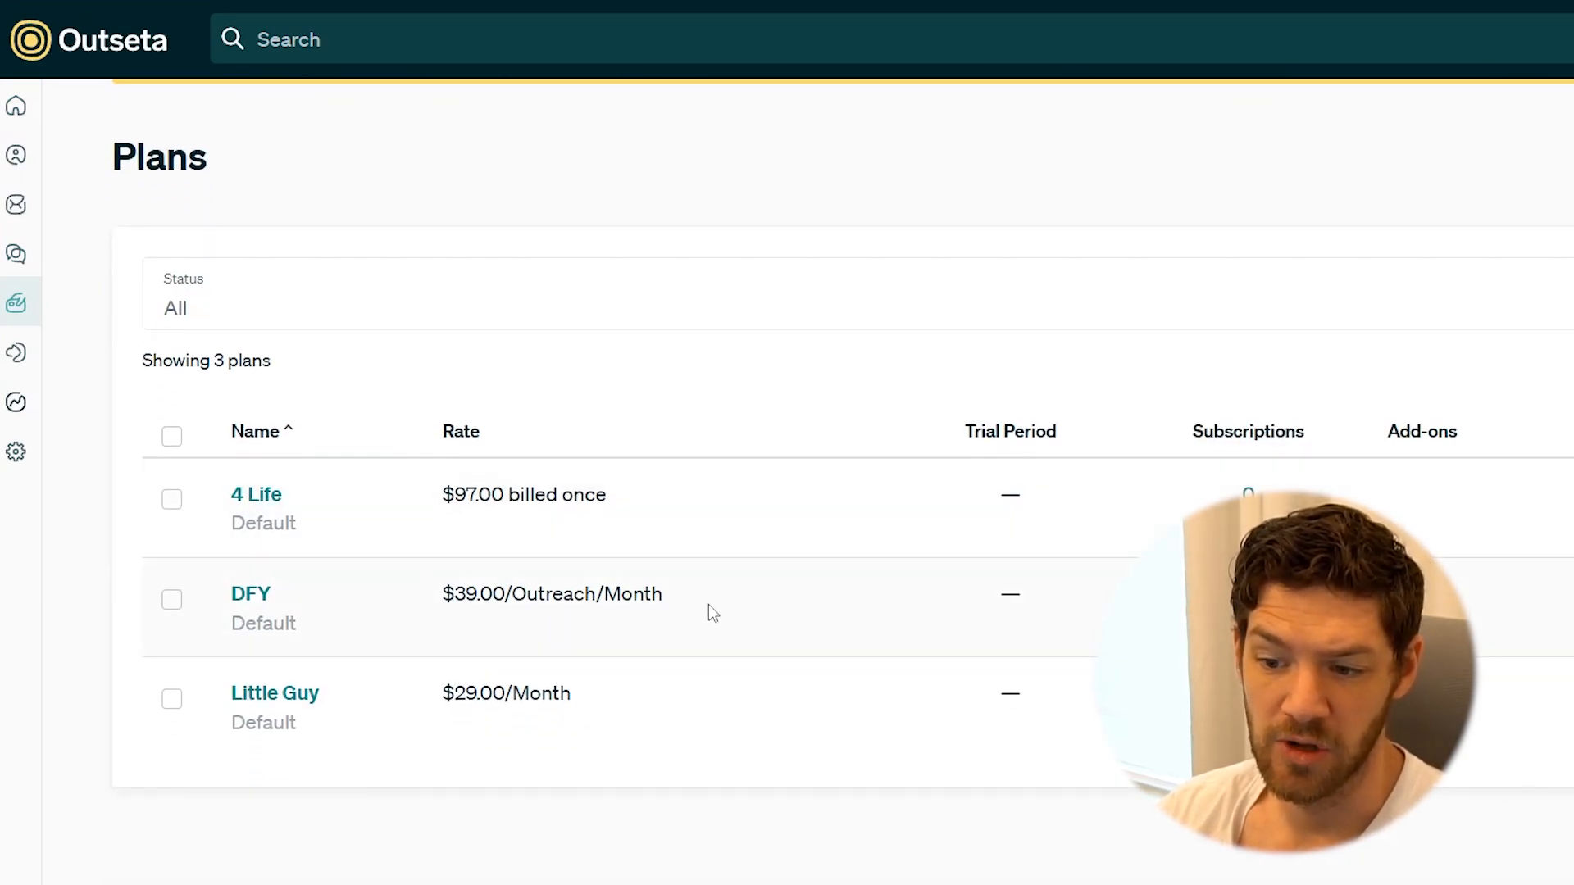
mouse_move(638, 728)
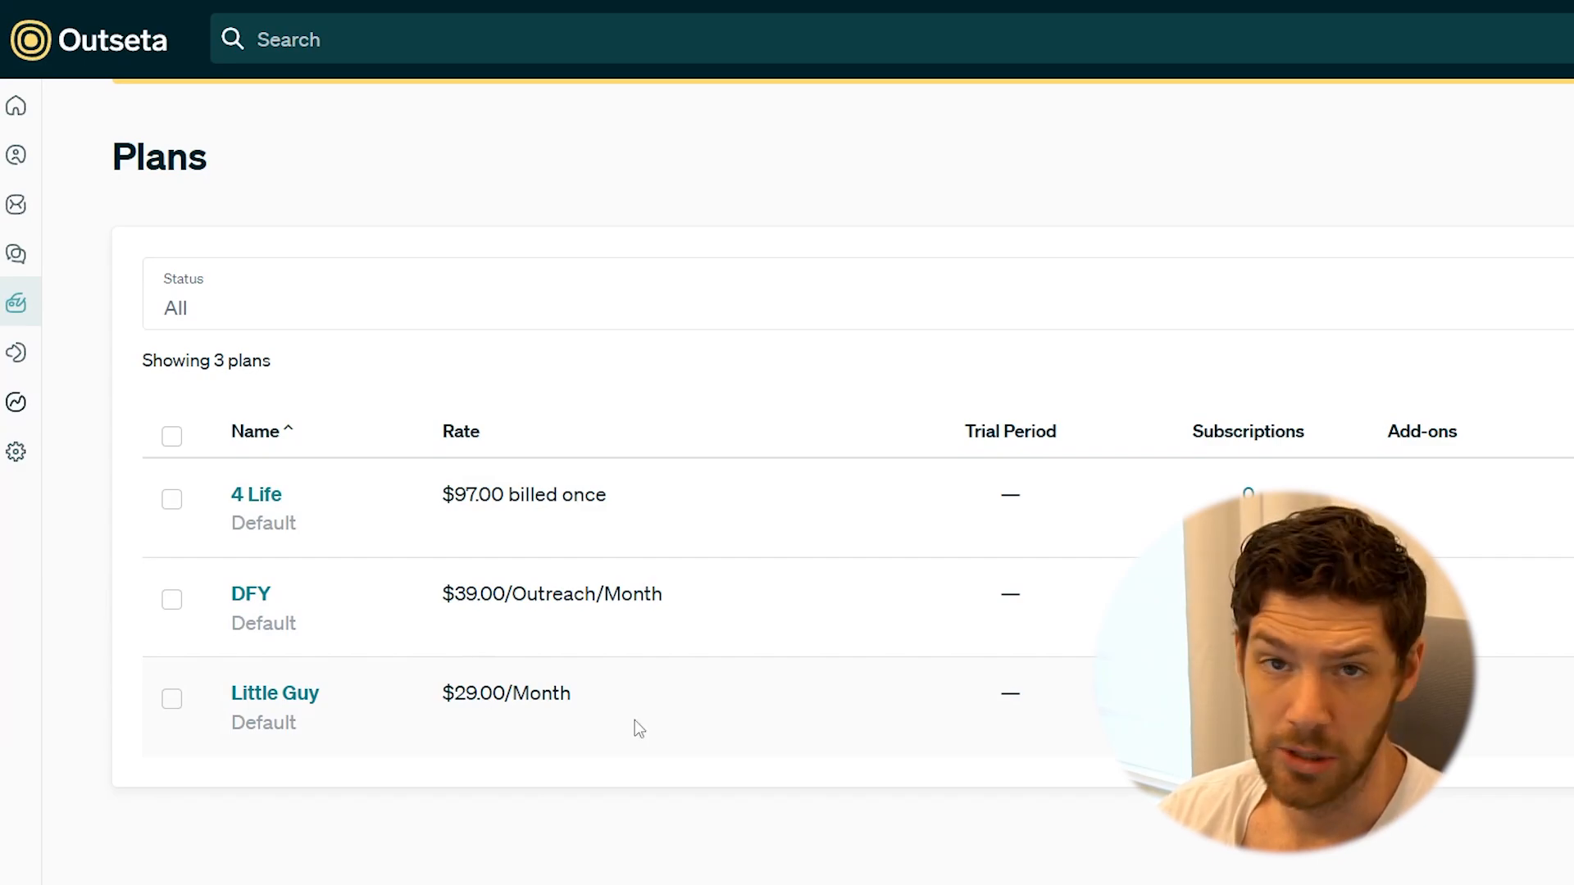
mouse_move(718, 728)
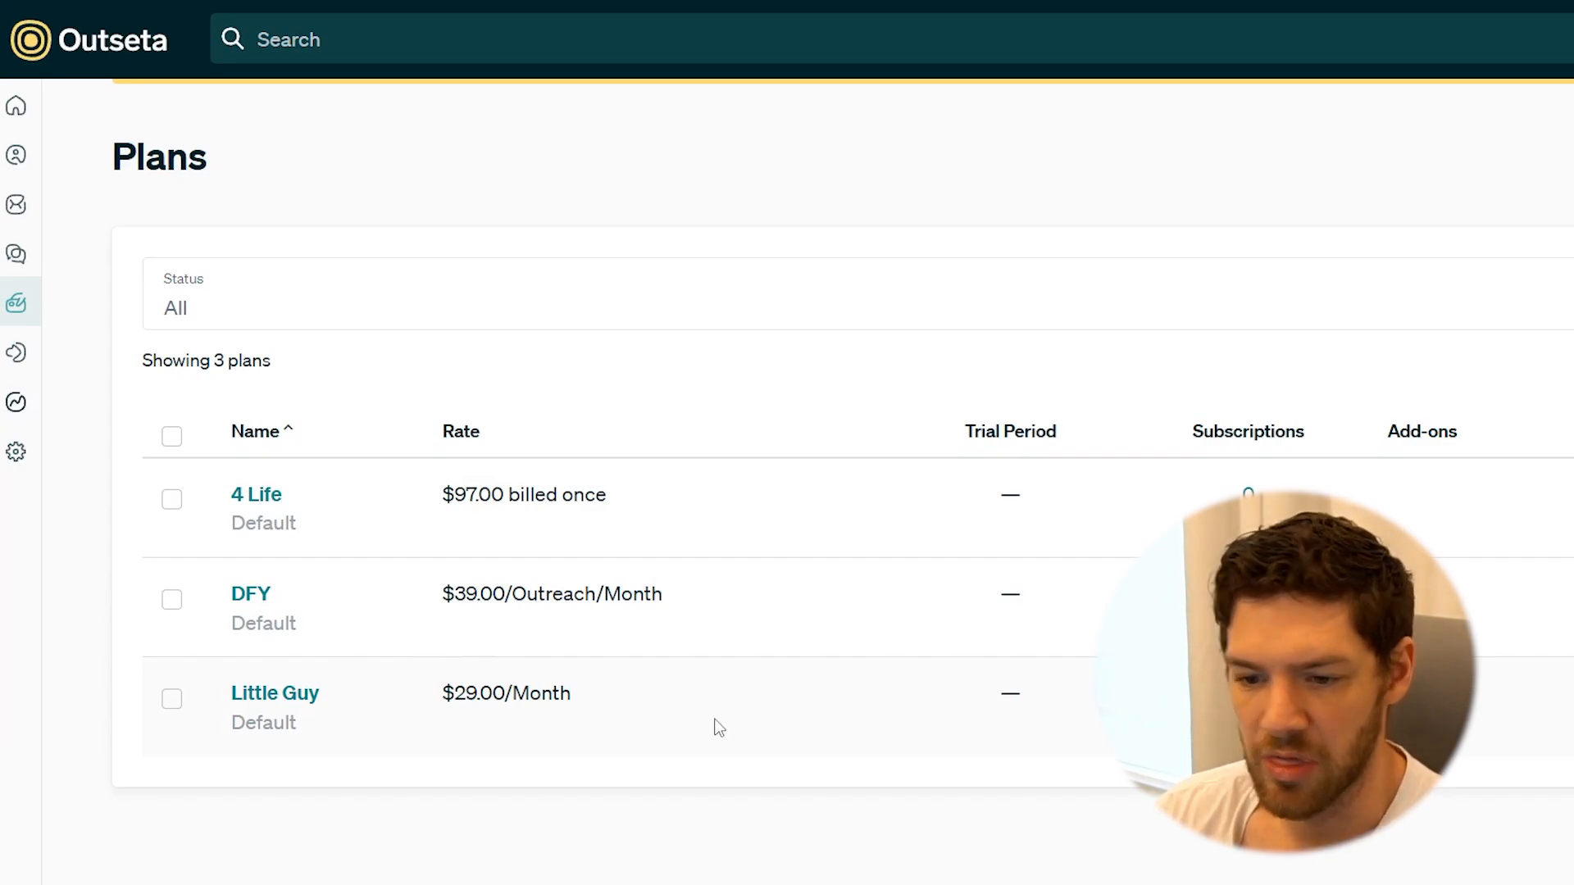
mouse_move(695, 747)
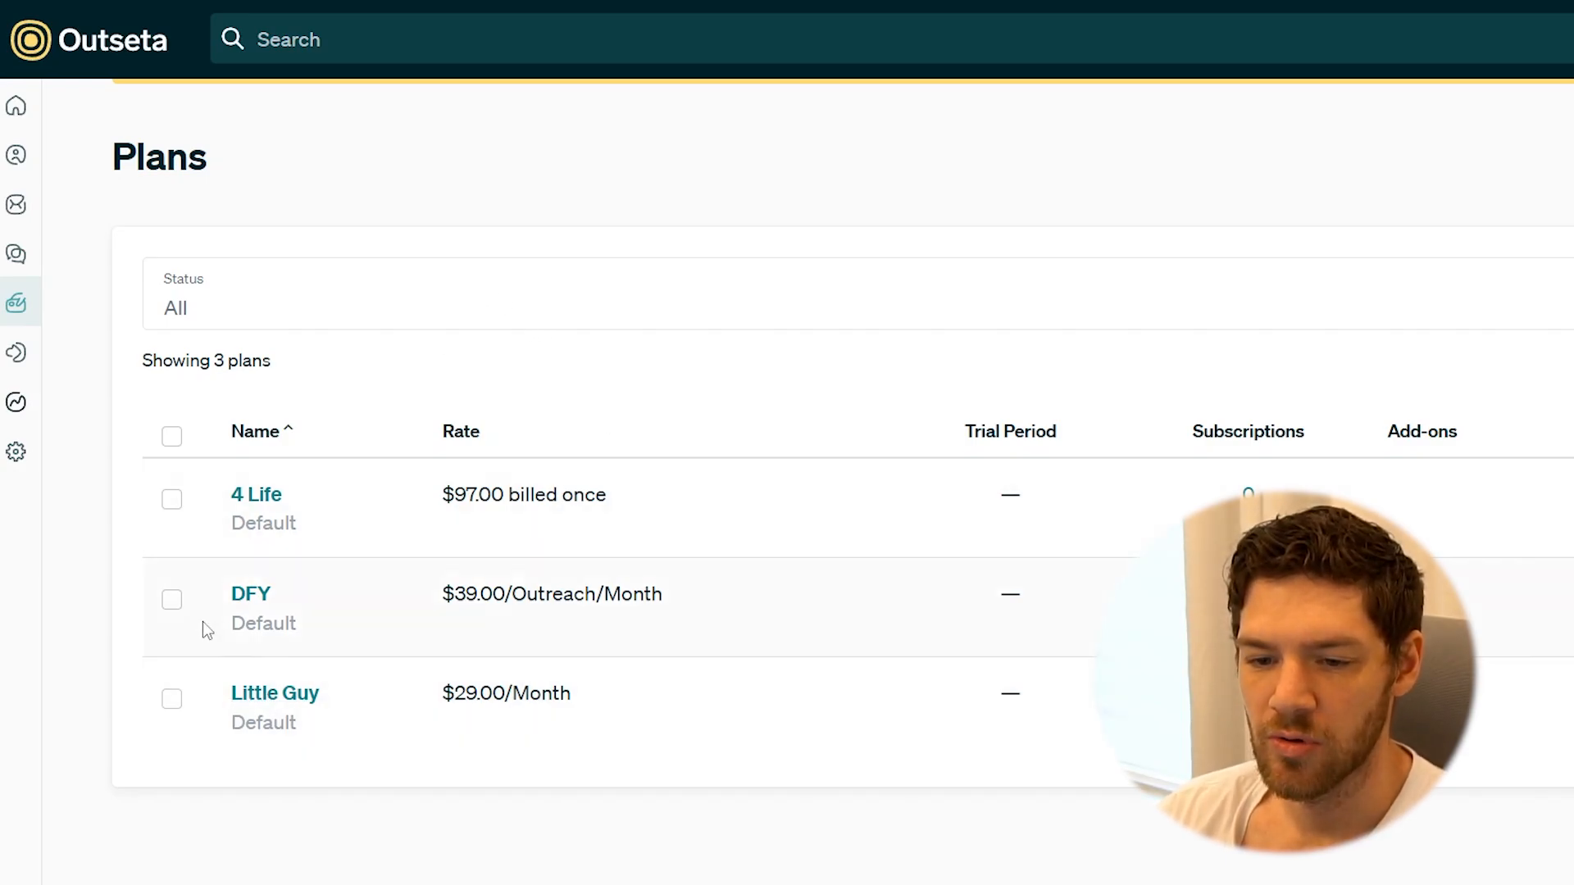
- Review the Auth Embeds header script and select a pop-up link URL to copy
left_click(16, 351)
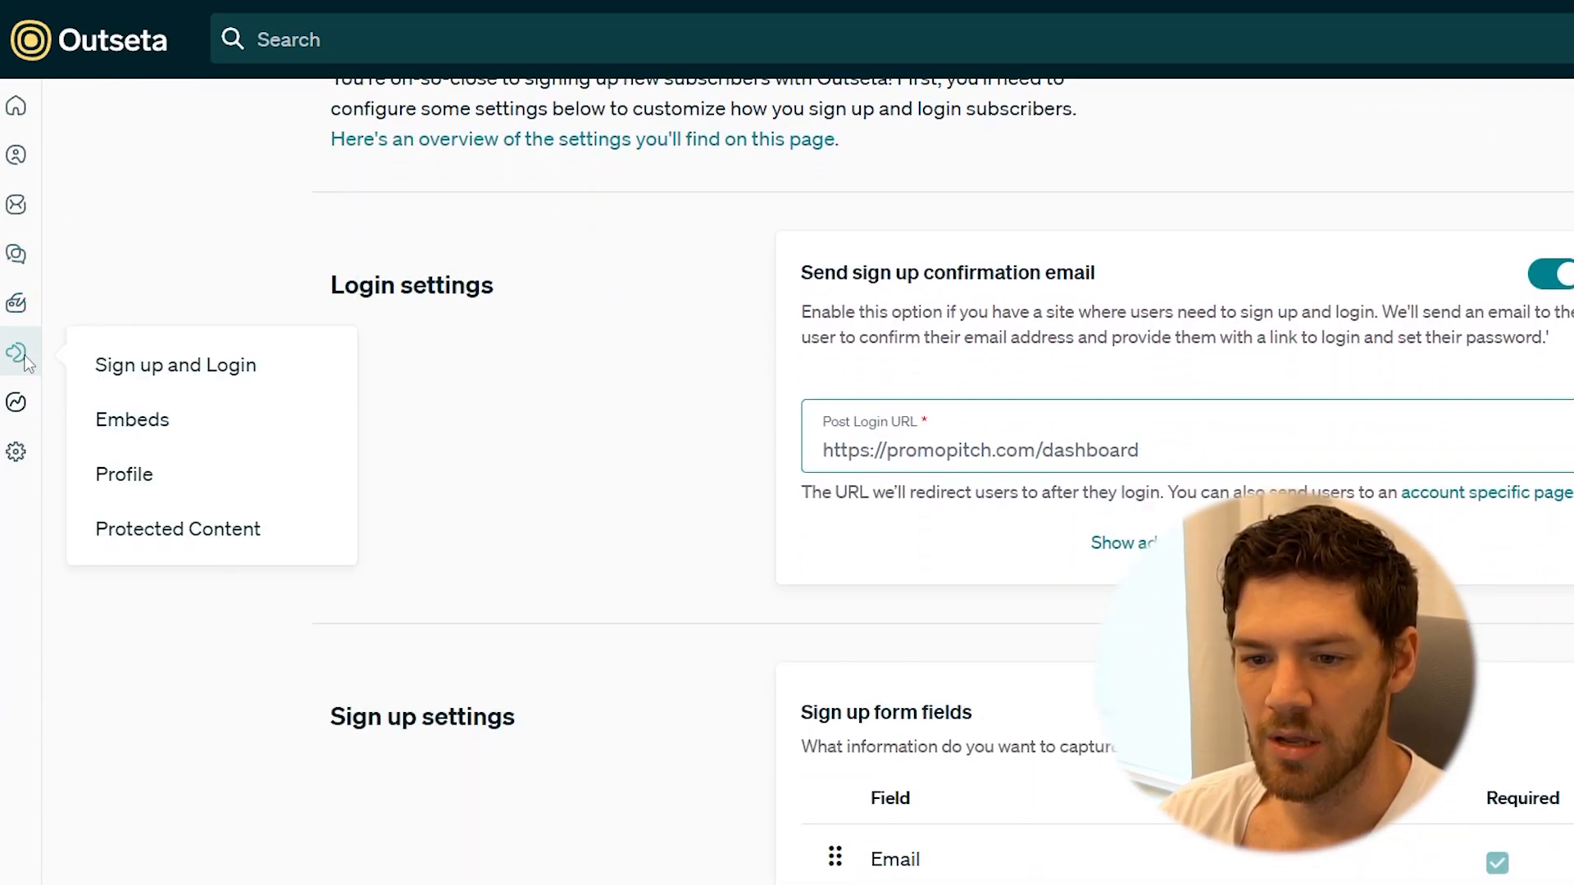
left_click(131, 420)
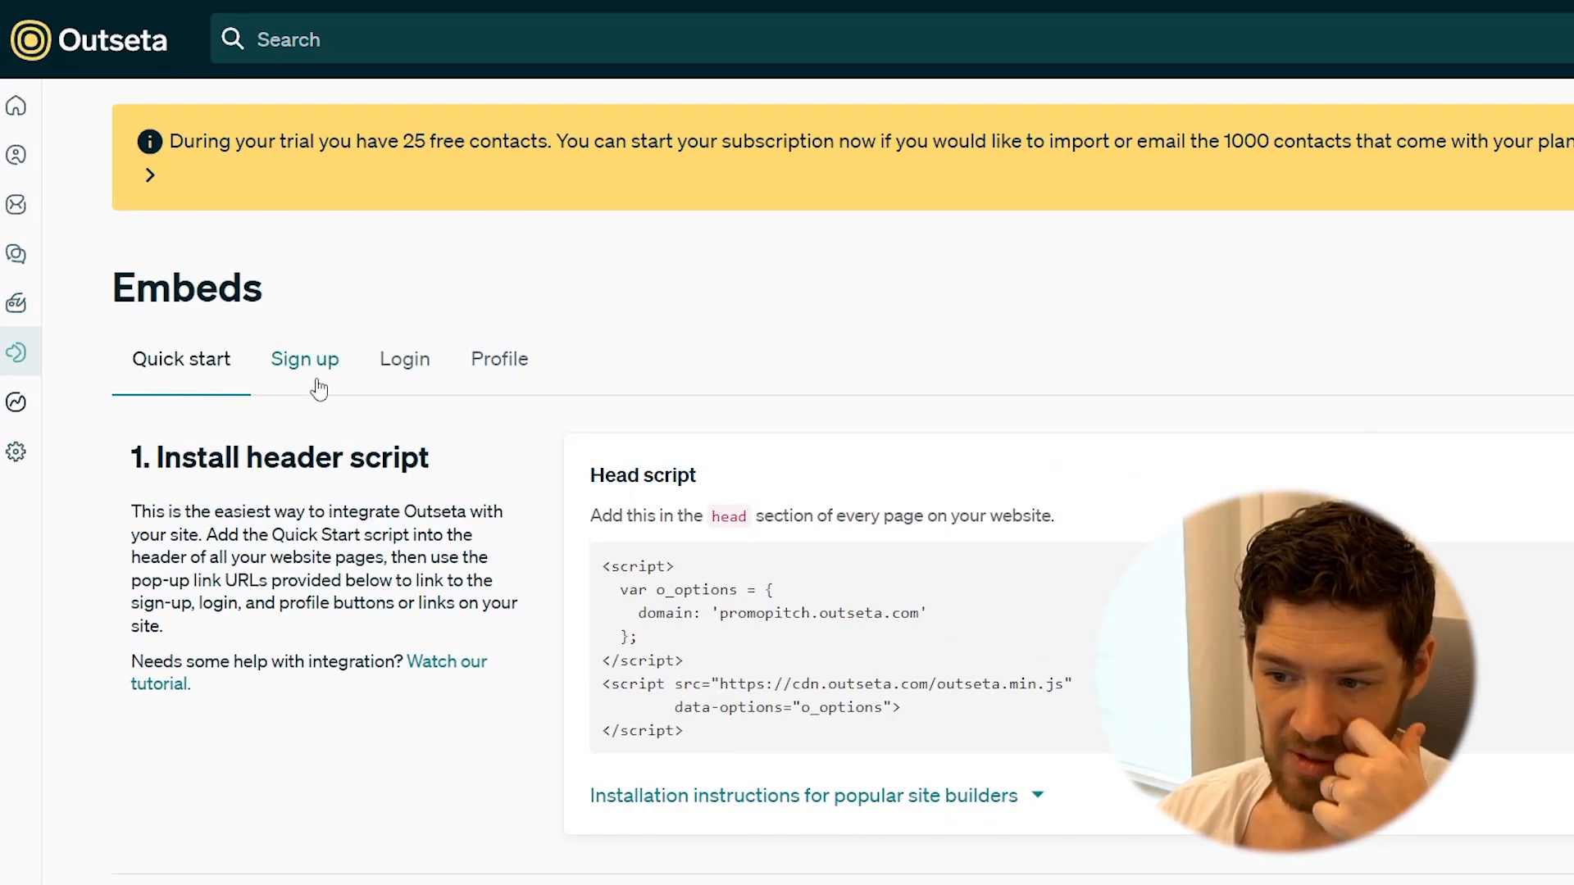
scroll("down", 3)
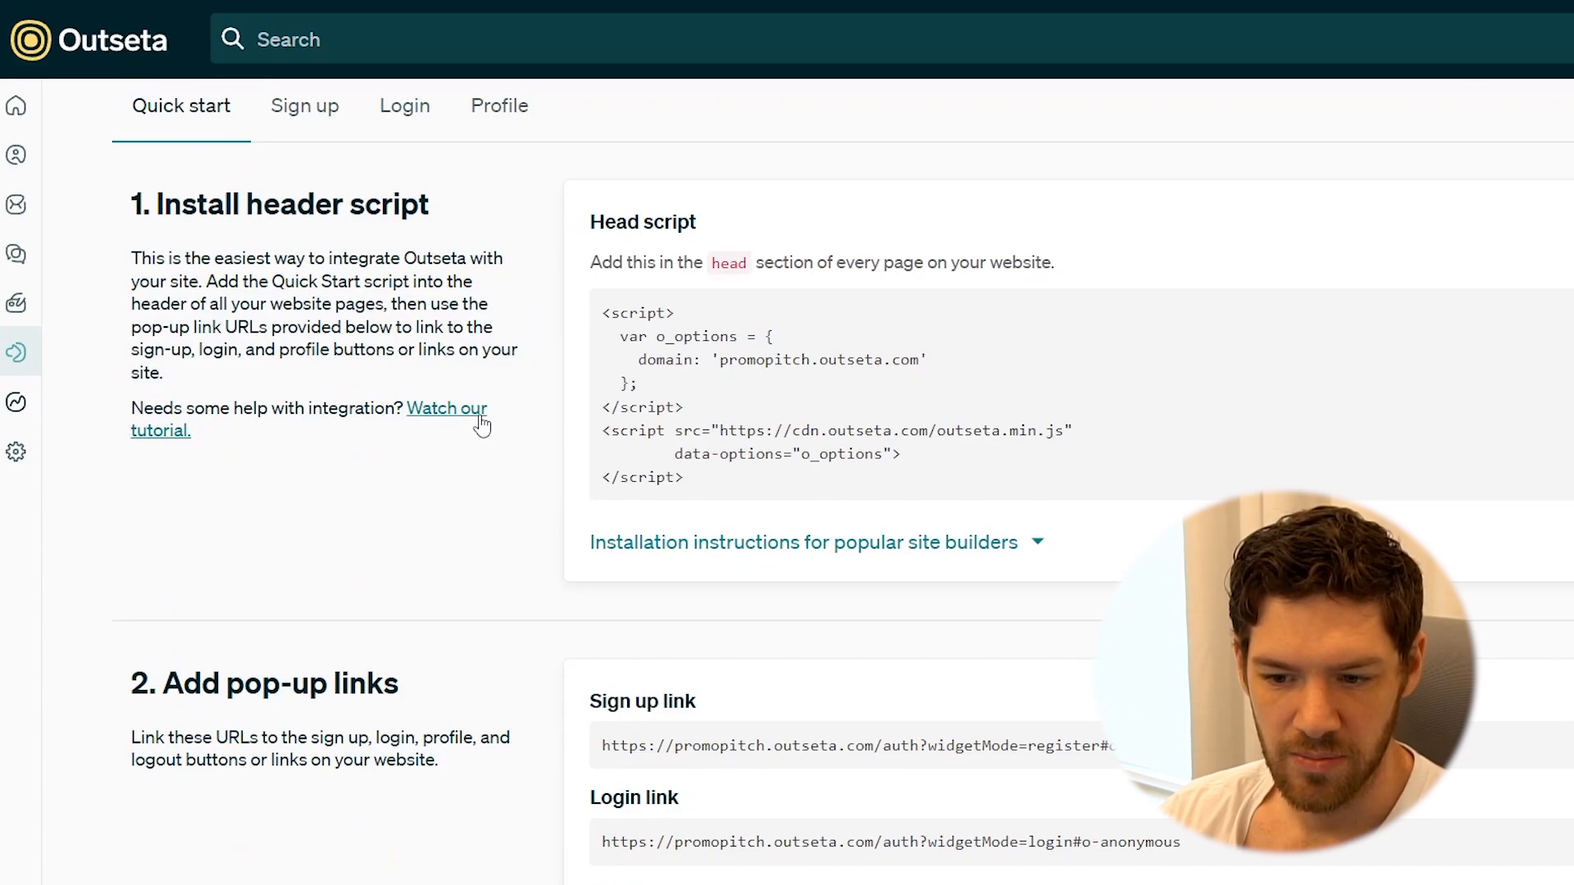
scroll("down", 3)
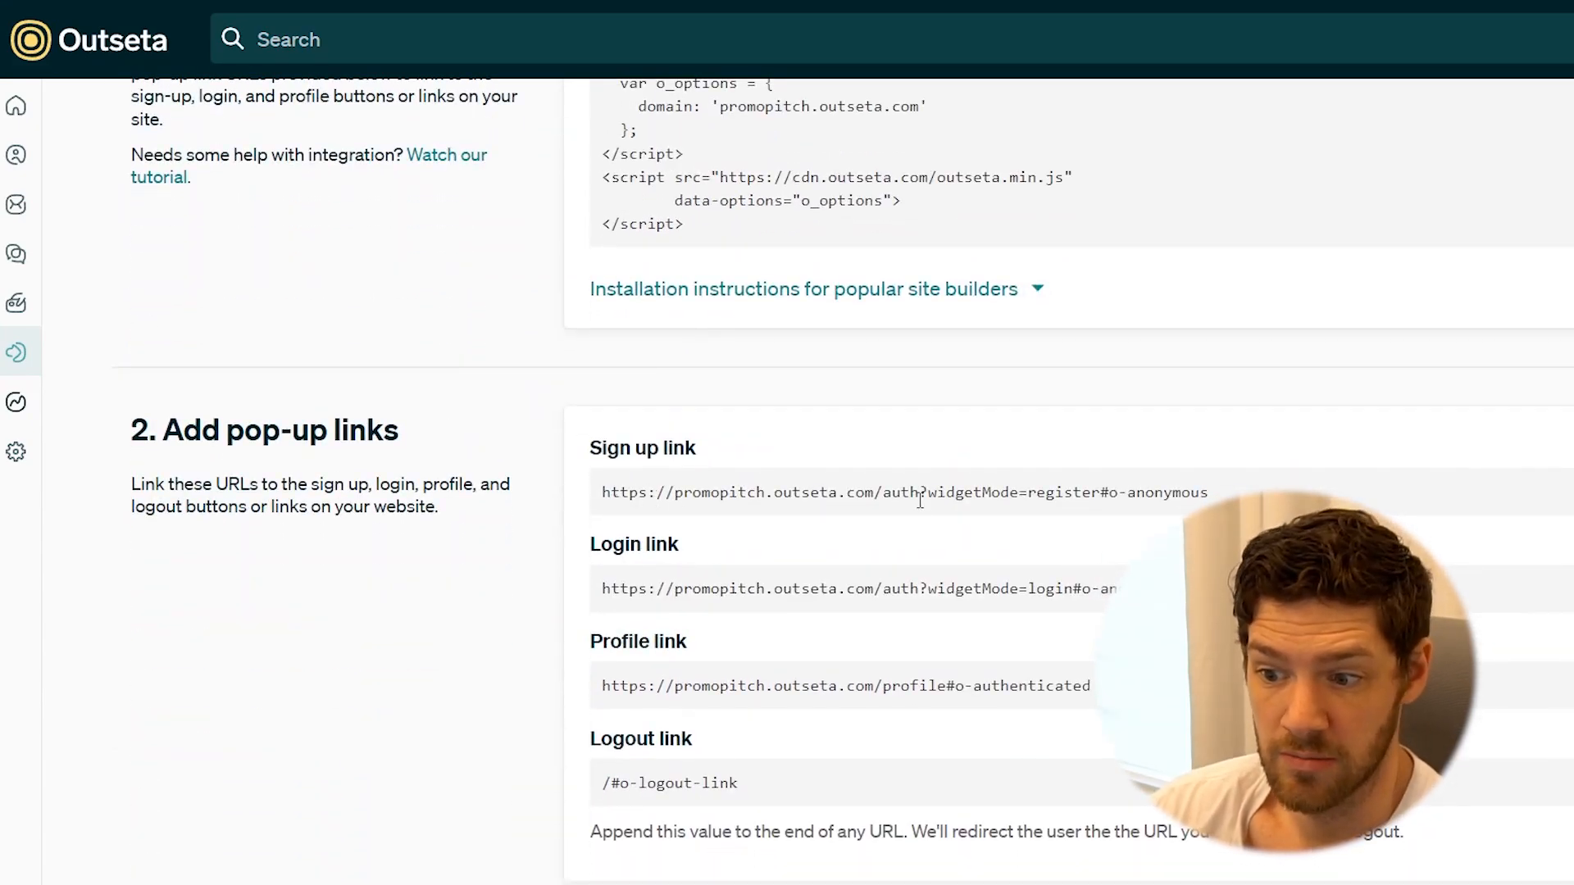
triple_click(844, 589)
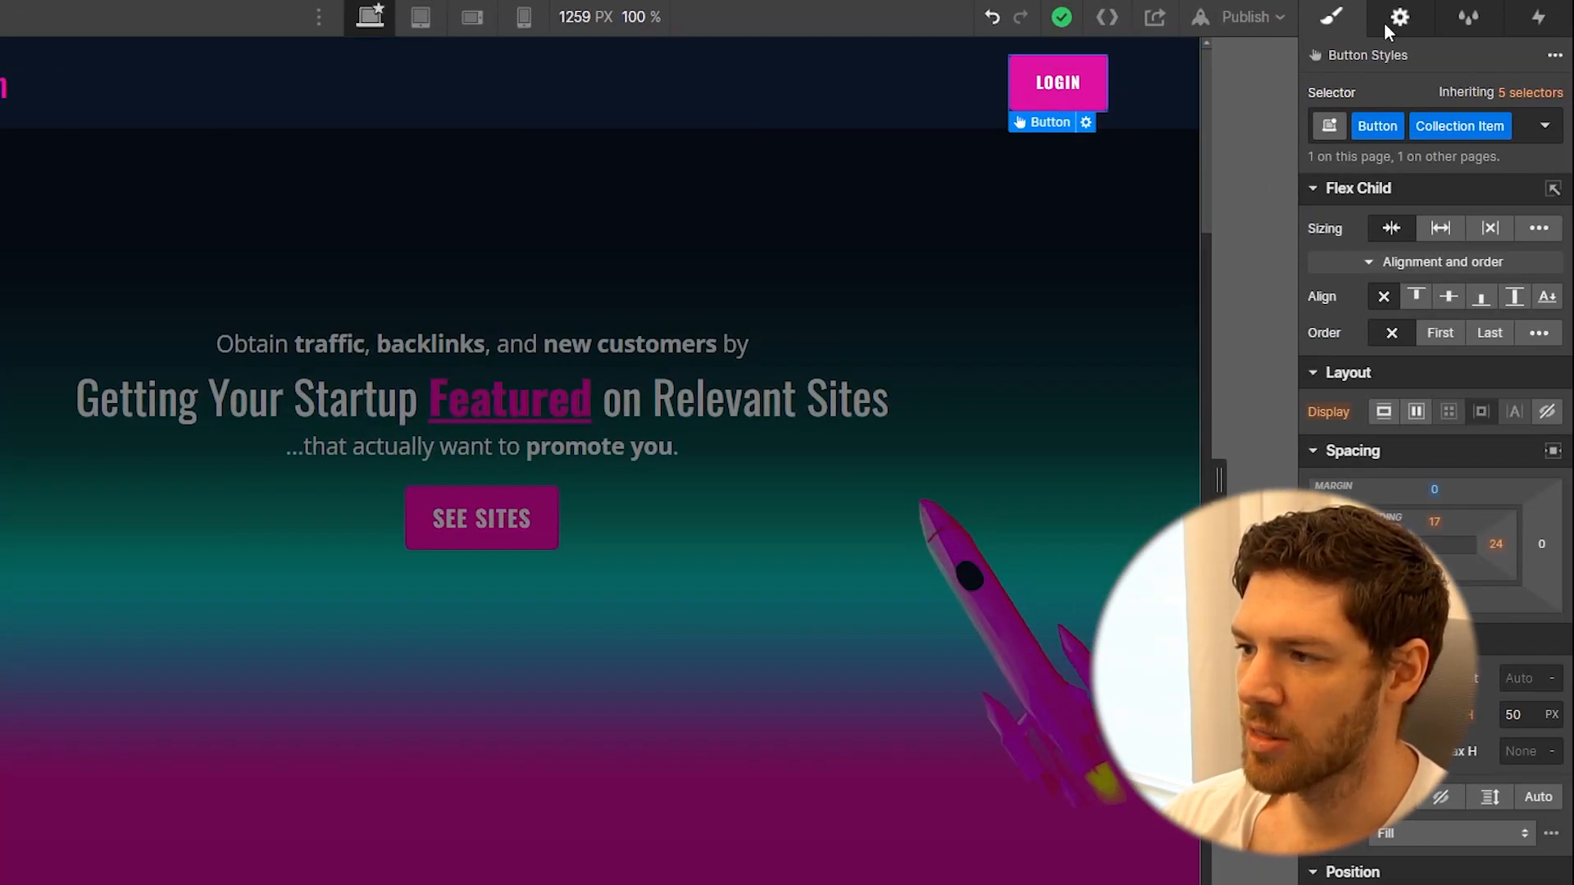
- Select the Login button's External URL field under Button Settings to replace its link
left_click(1400, 16)
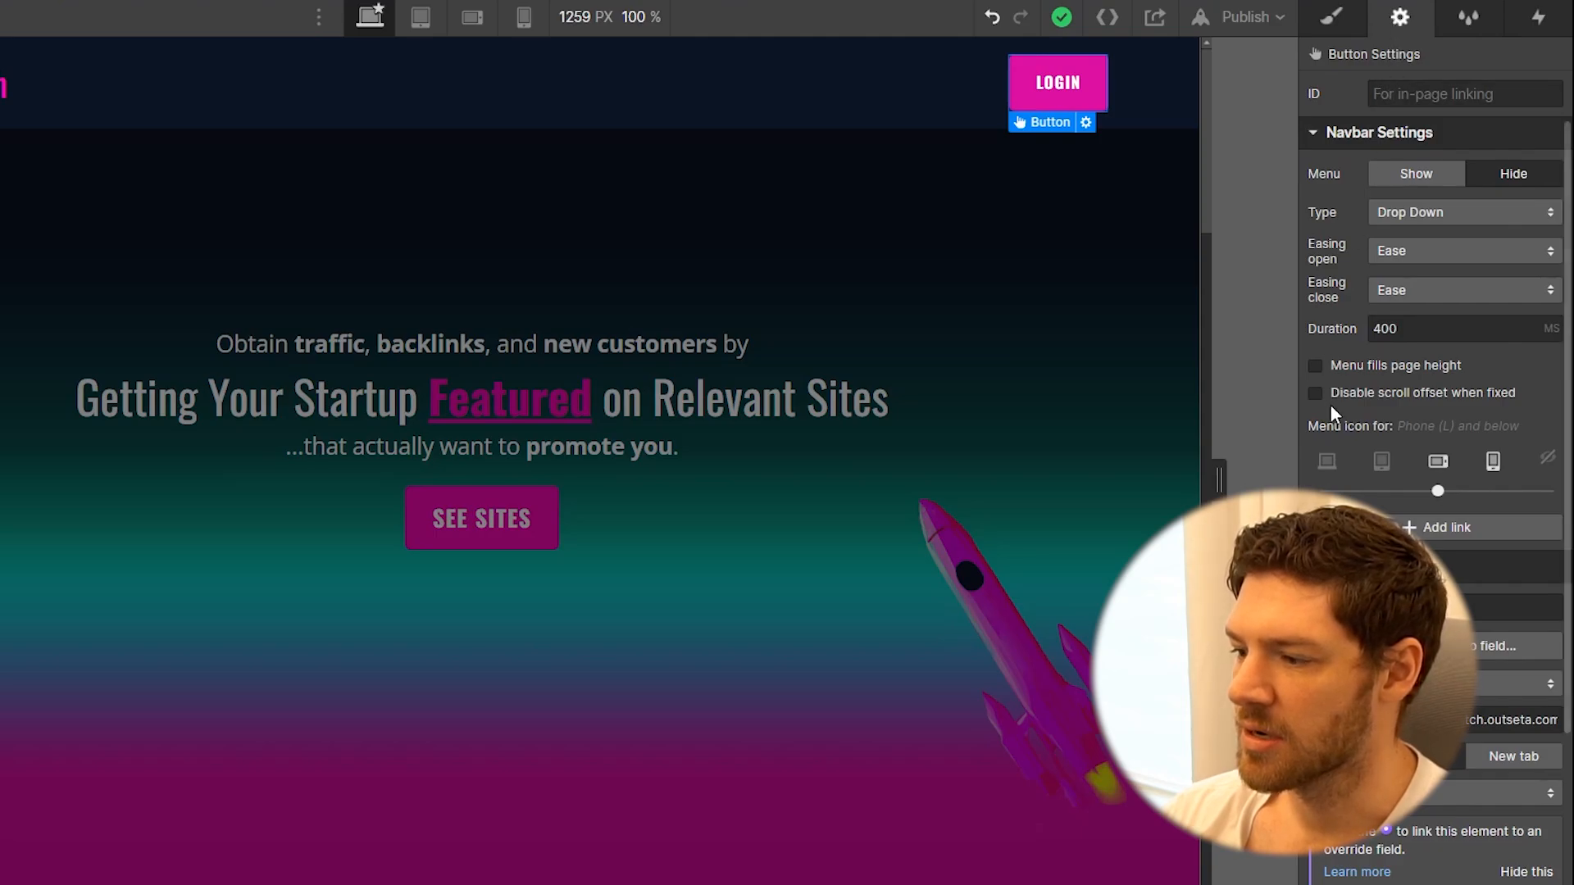
scroll("down", 3)
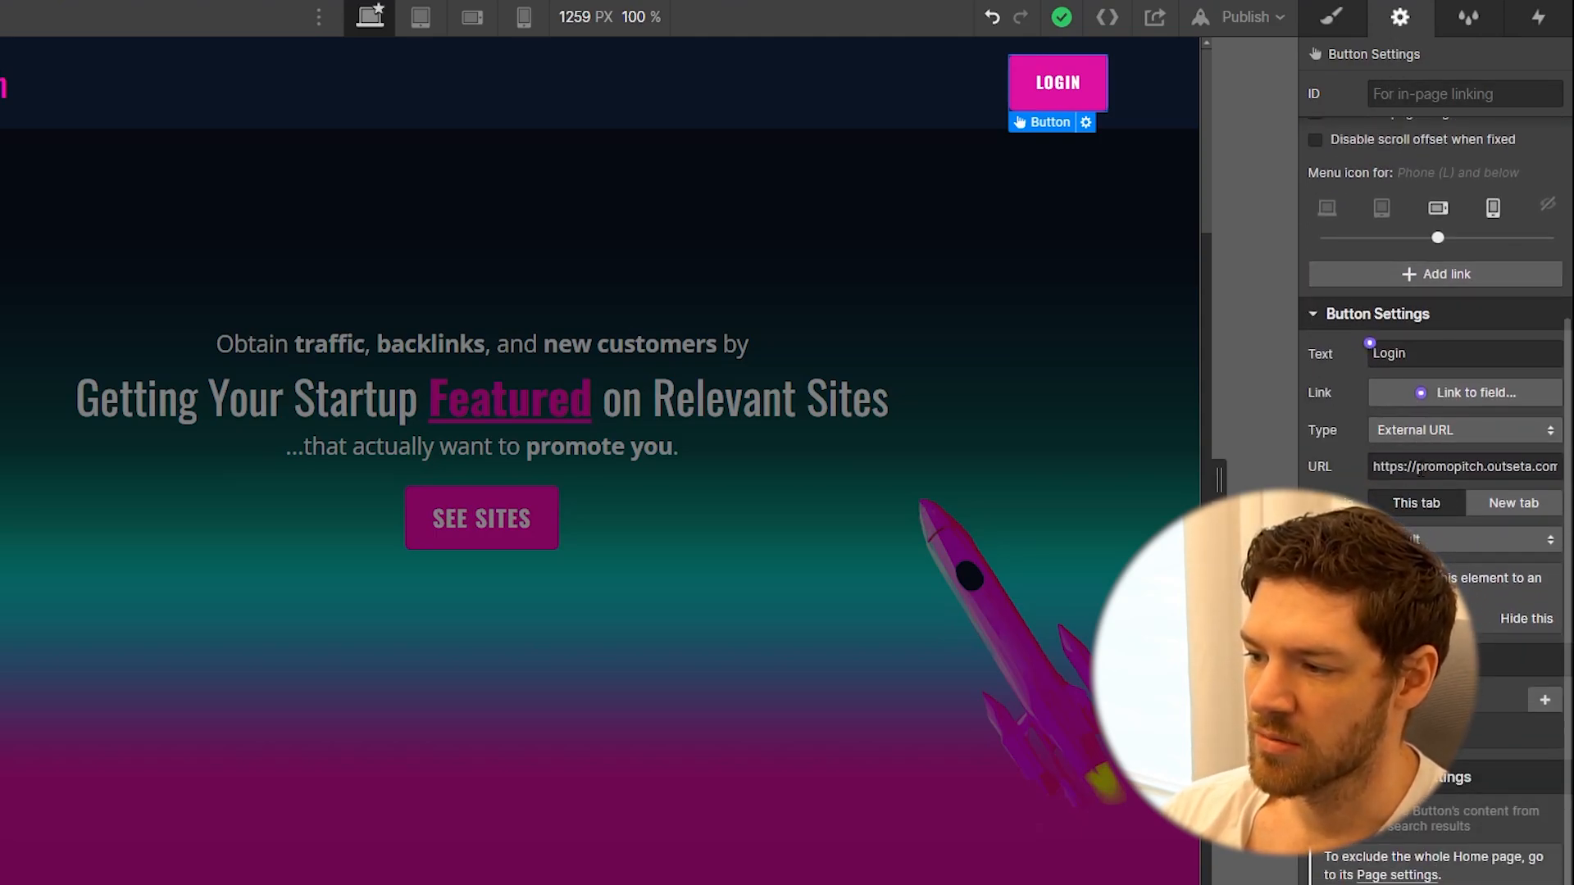
triple_click(1465, 466)
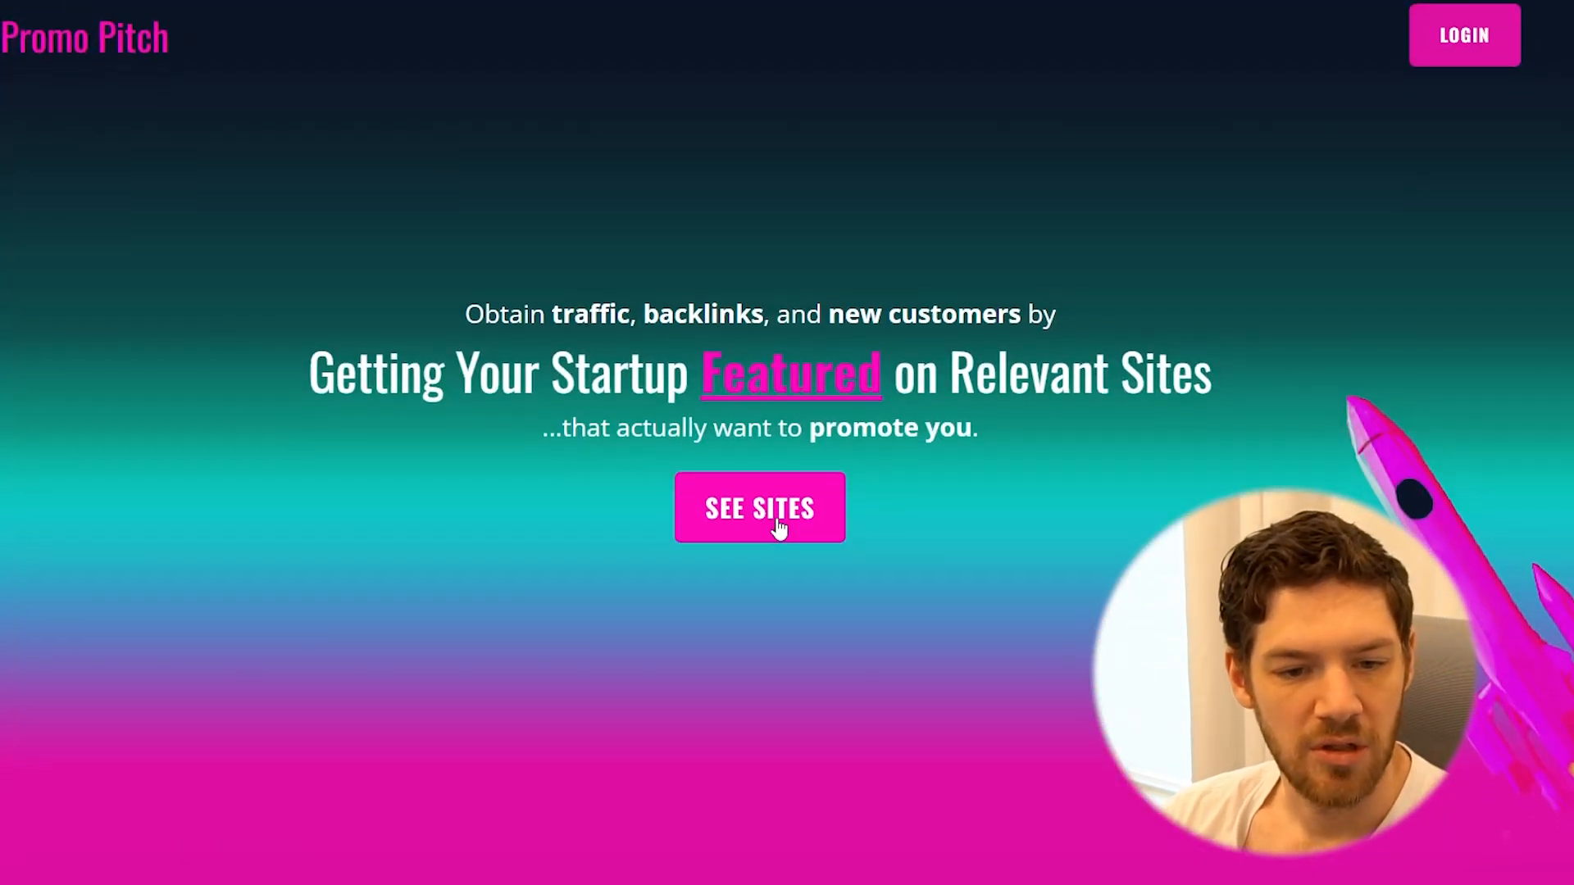
- Check the DFY plan's Sign Up pop-up opens with its checkout form, then closes
left_click(759, 508)
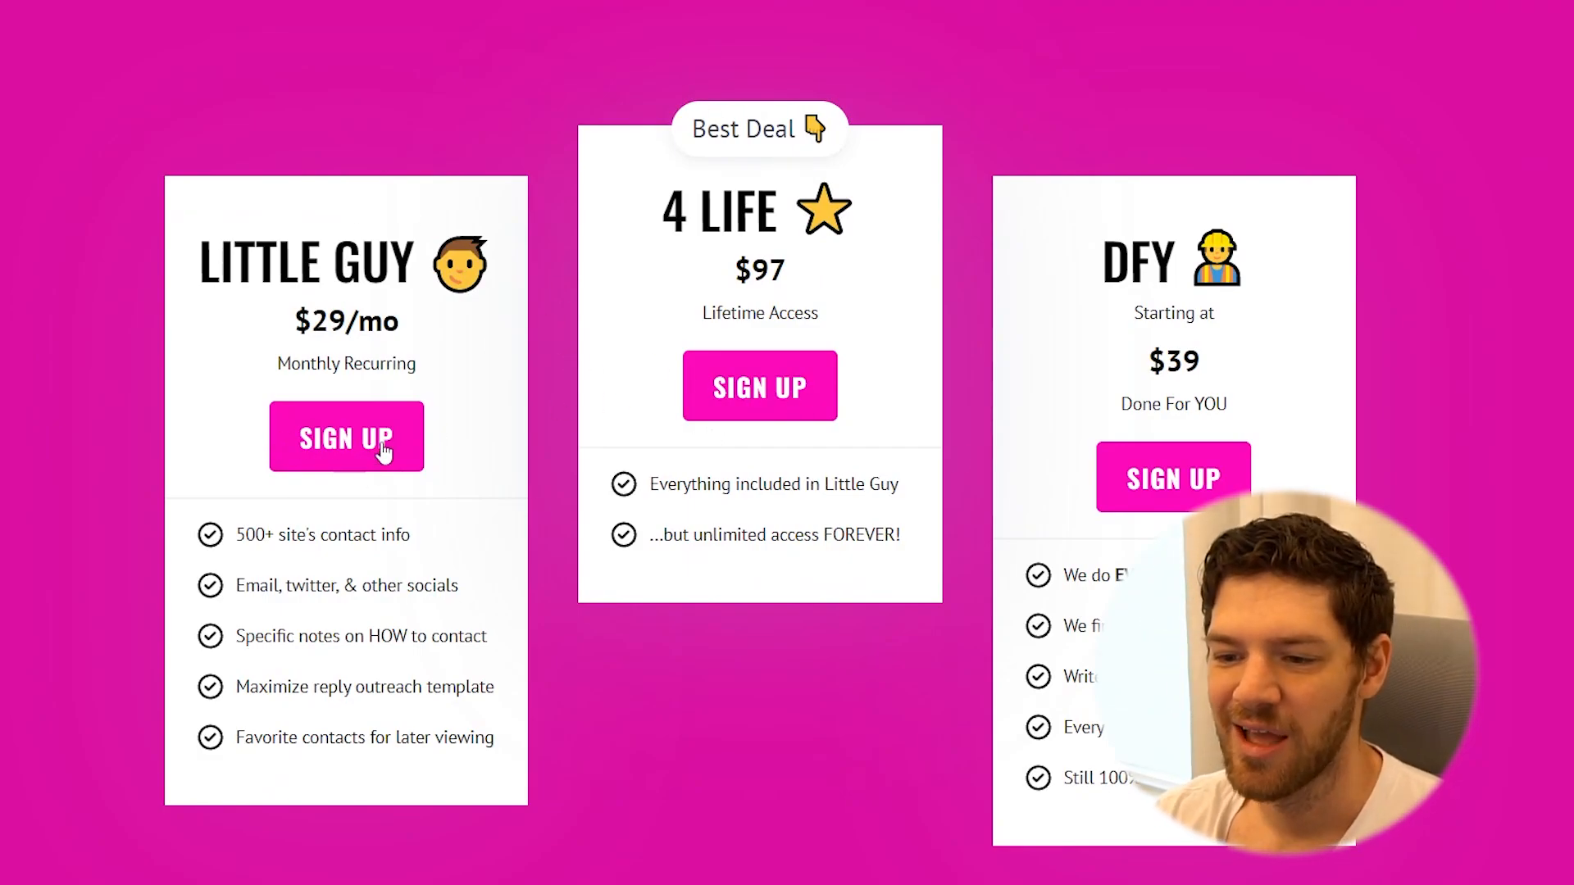
left_click(346, 436)
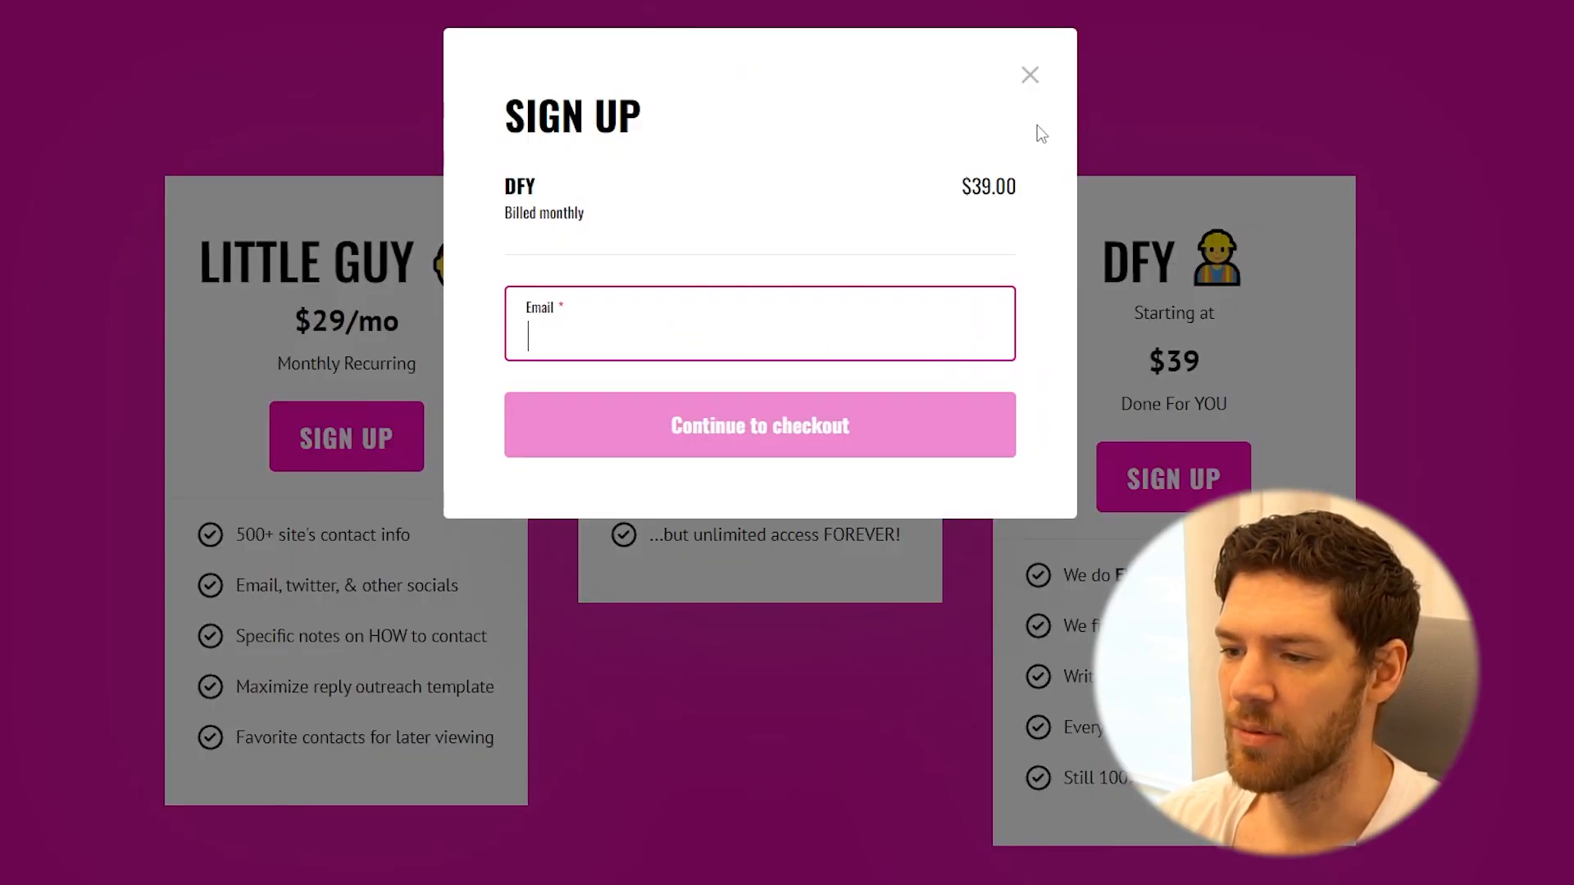
left_click(1029, 75)
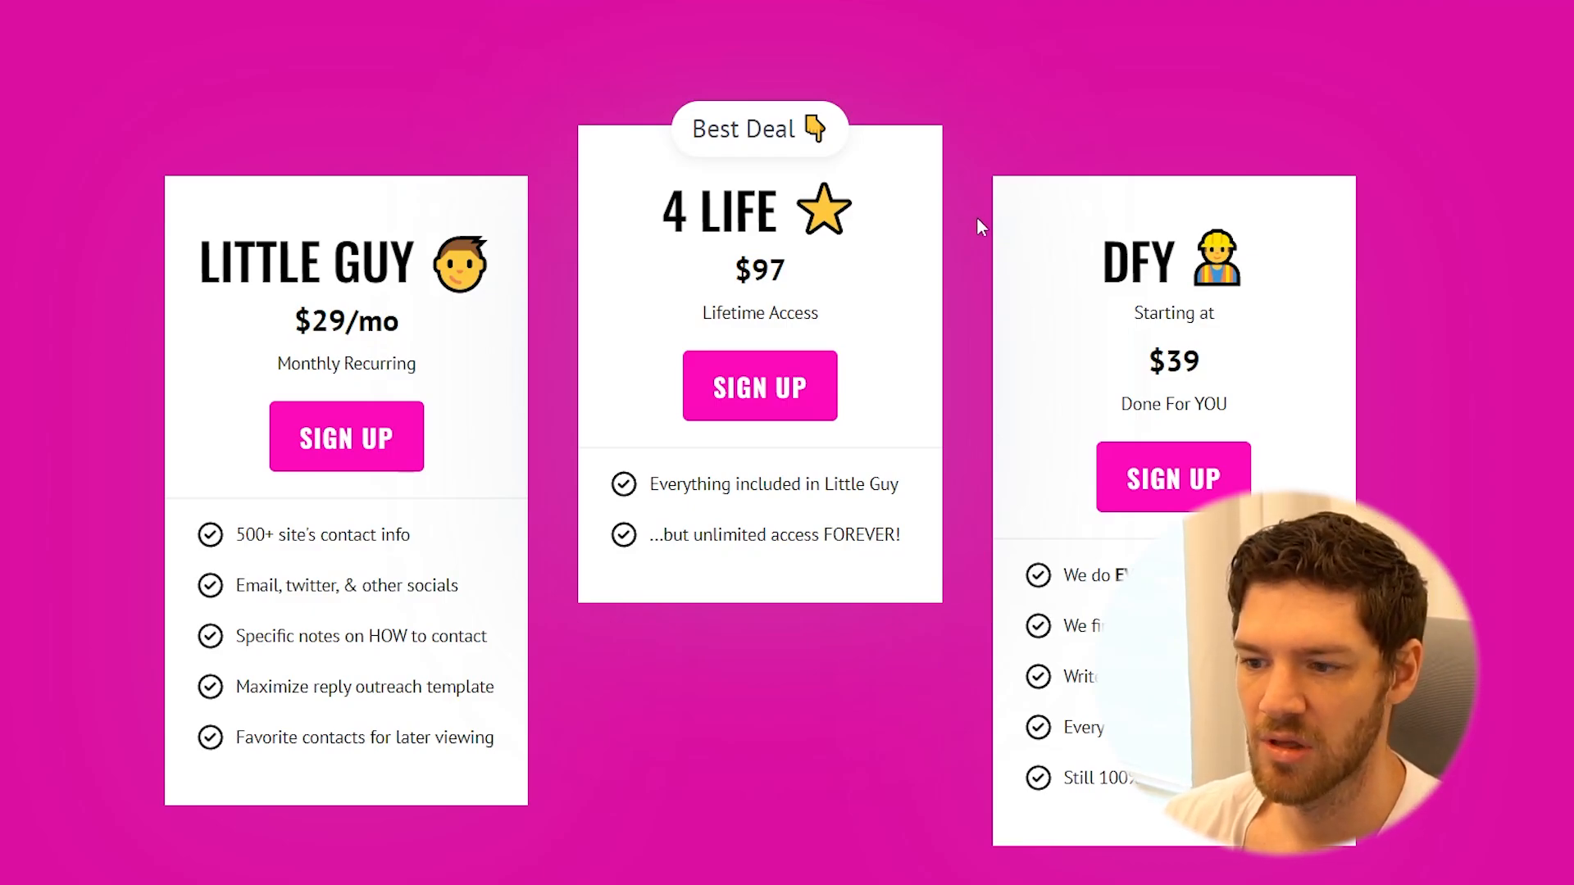
- Bring up the navbar Login pop-up and focus its Password field
left_click(760, 385)
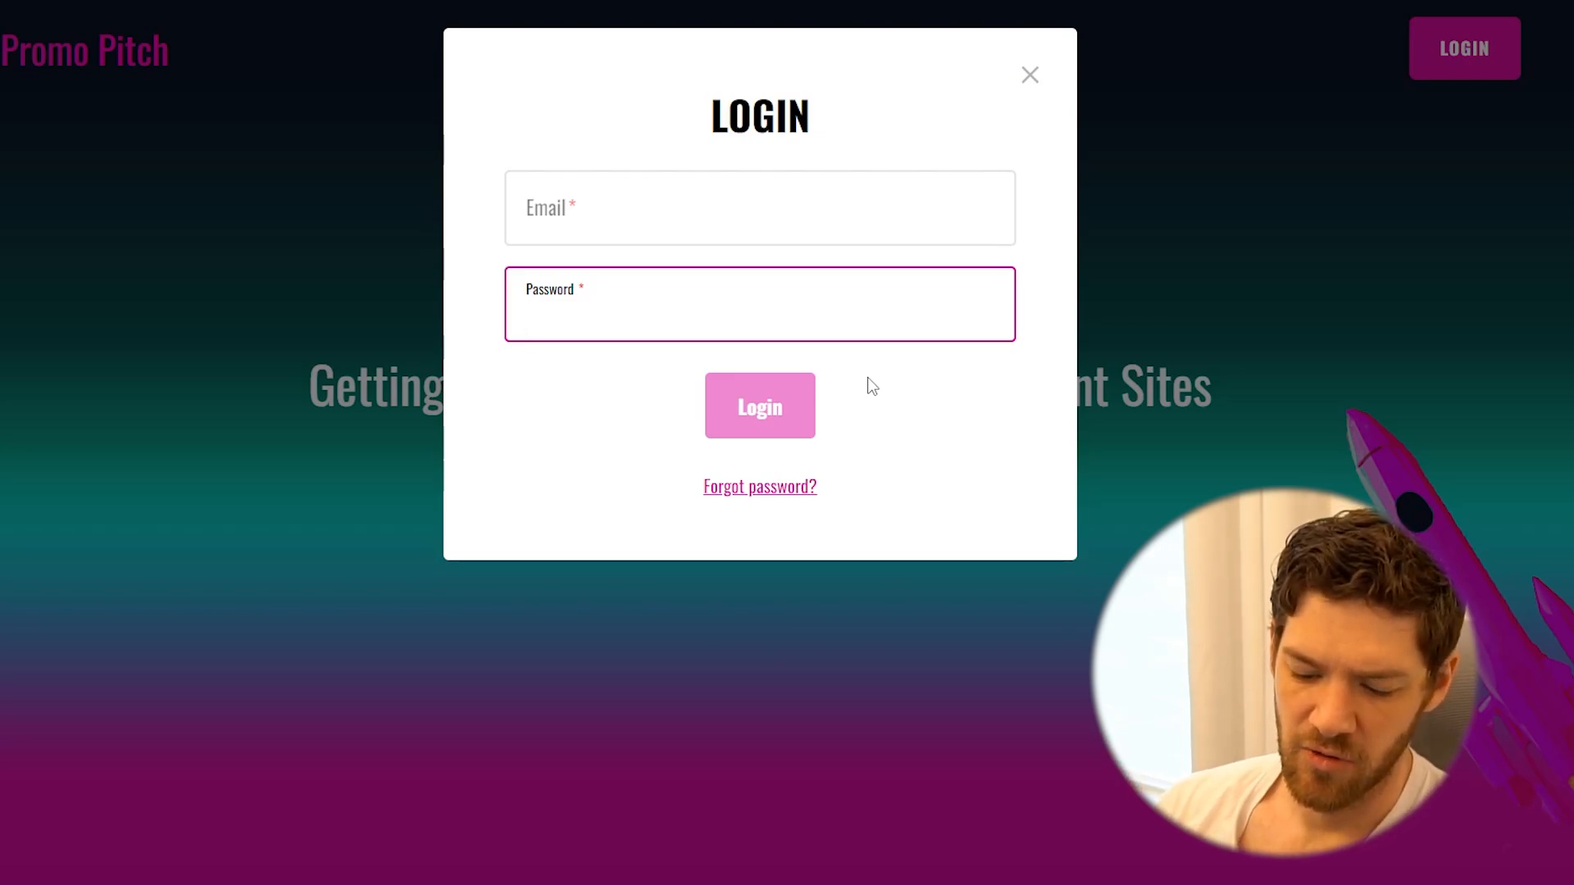
left_click(758, 316)
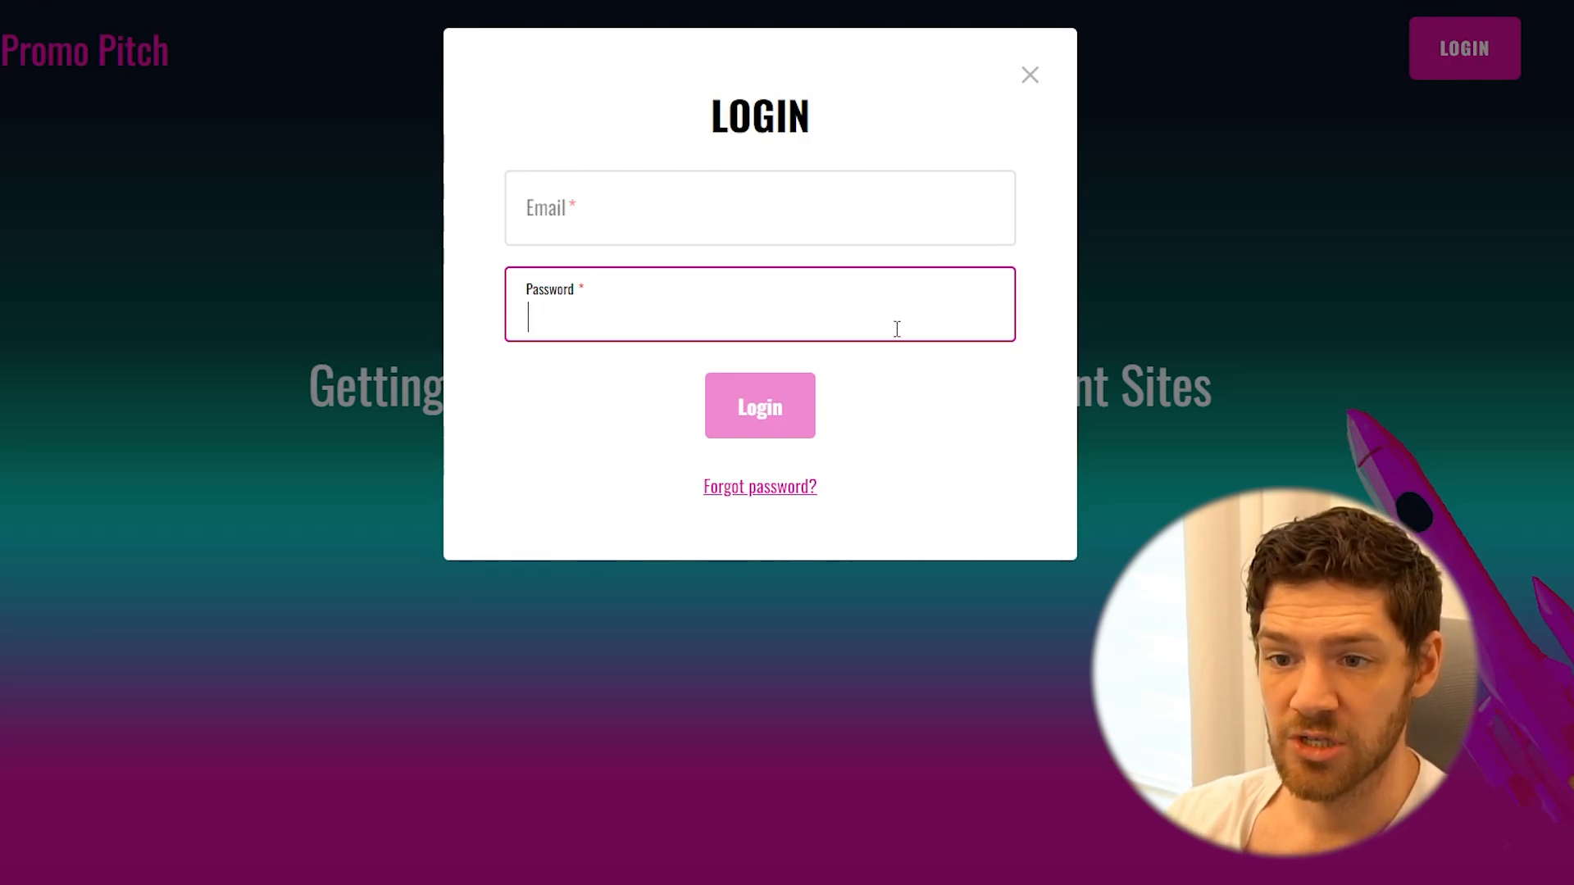
mouse_move(901, 343)
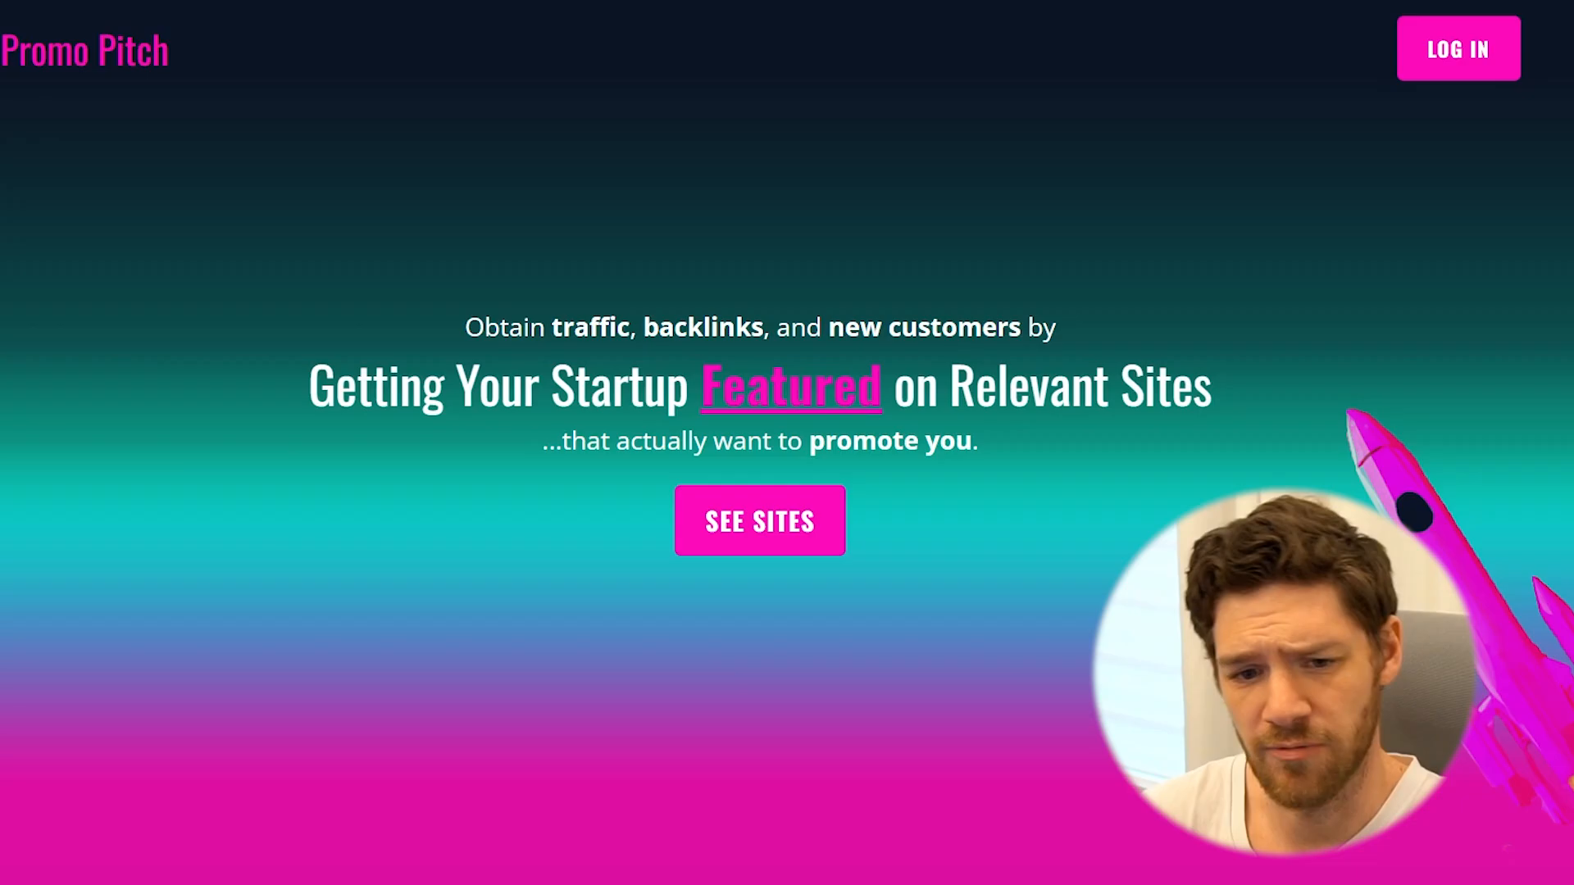
- Log in through the pop-up with saved credentials to reach the member dashboard
scroll("down", 3)
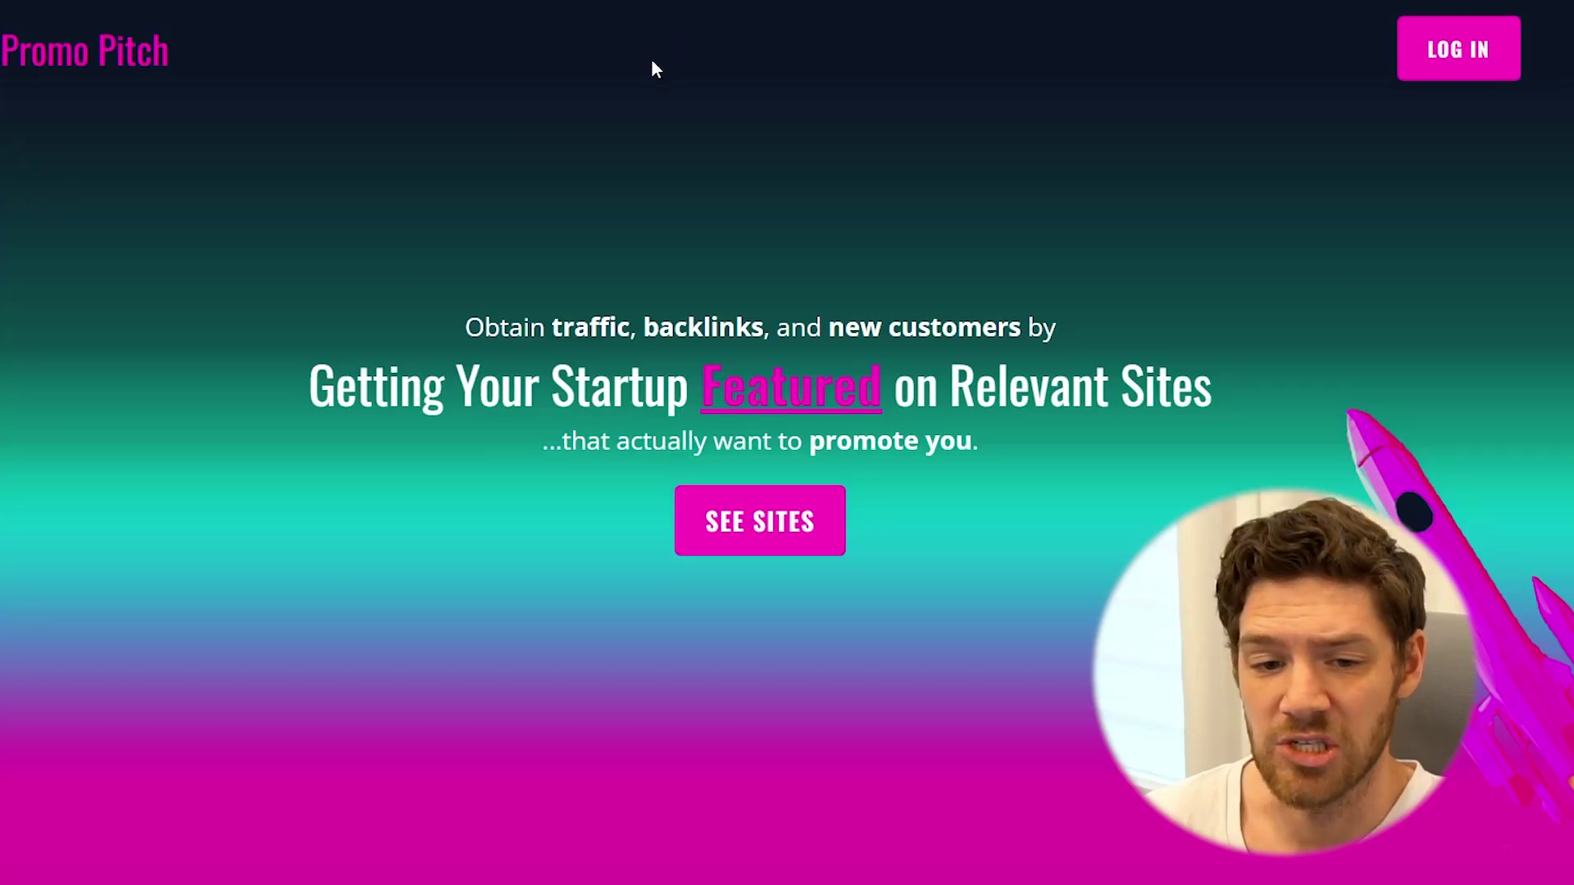
mouse_move(807, 97)
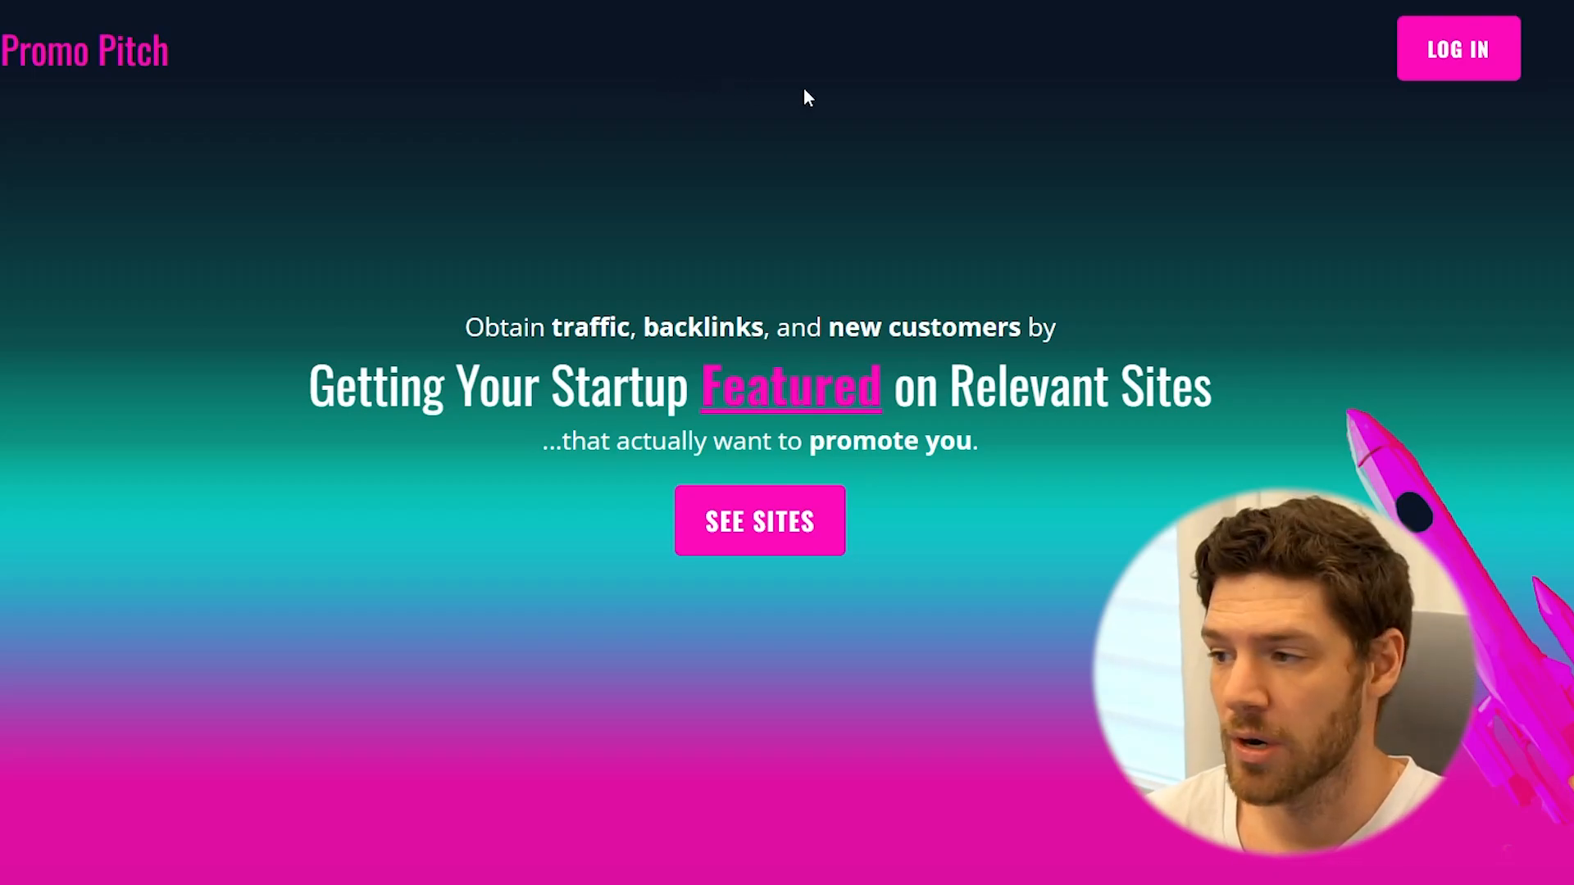
left_click(1459, 48)
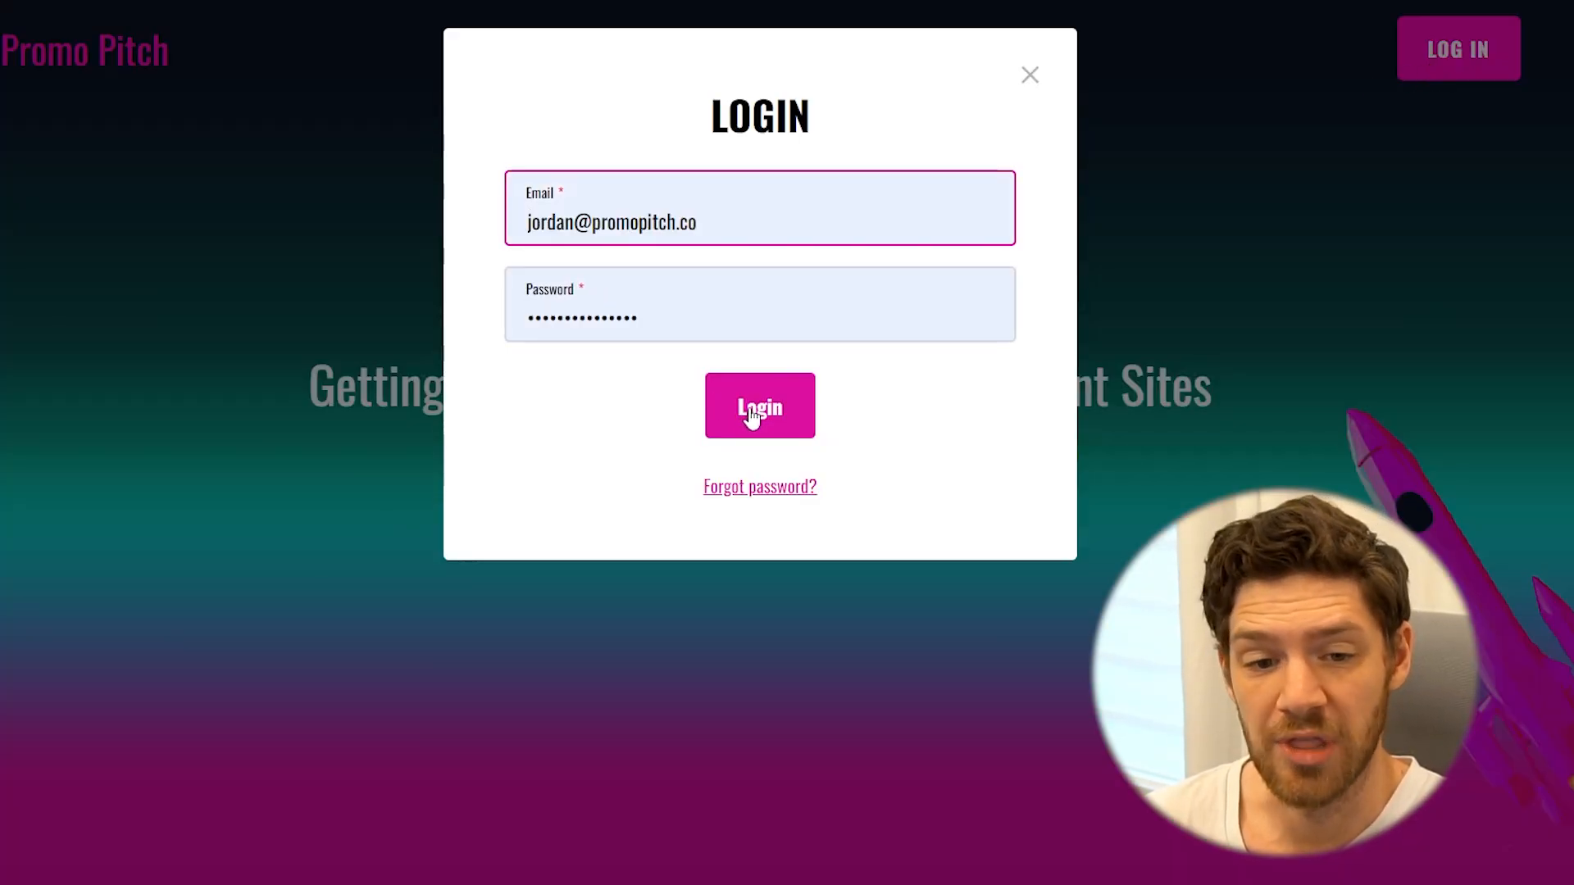
left_click(761, 406)
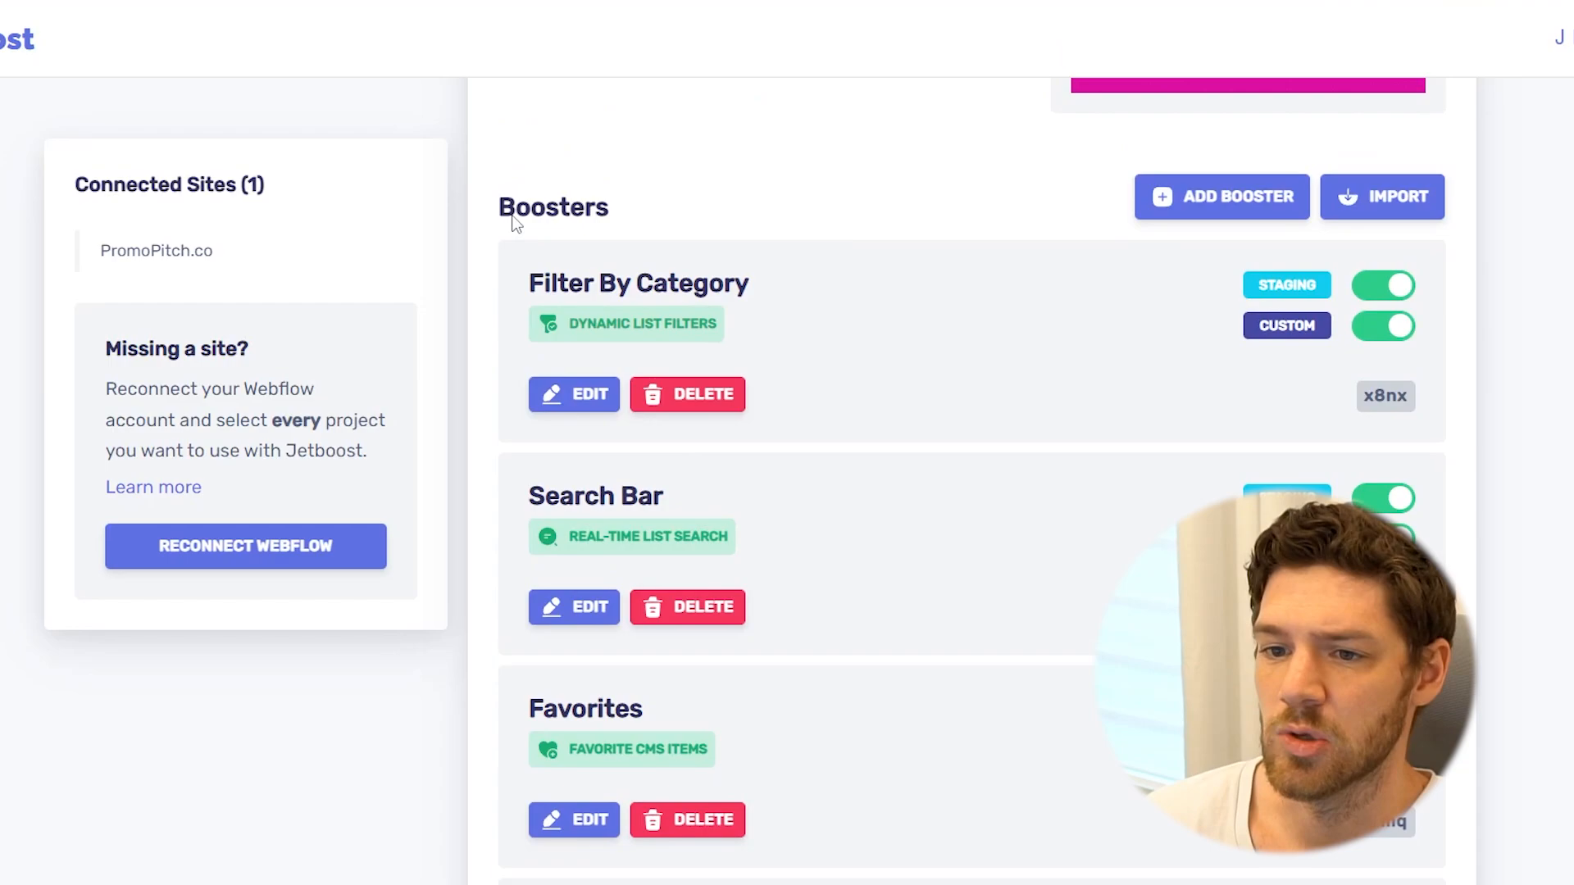
scroll("down", 3)
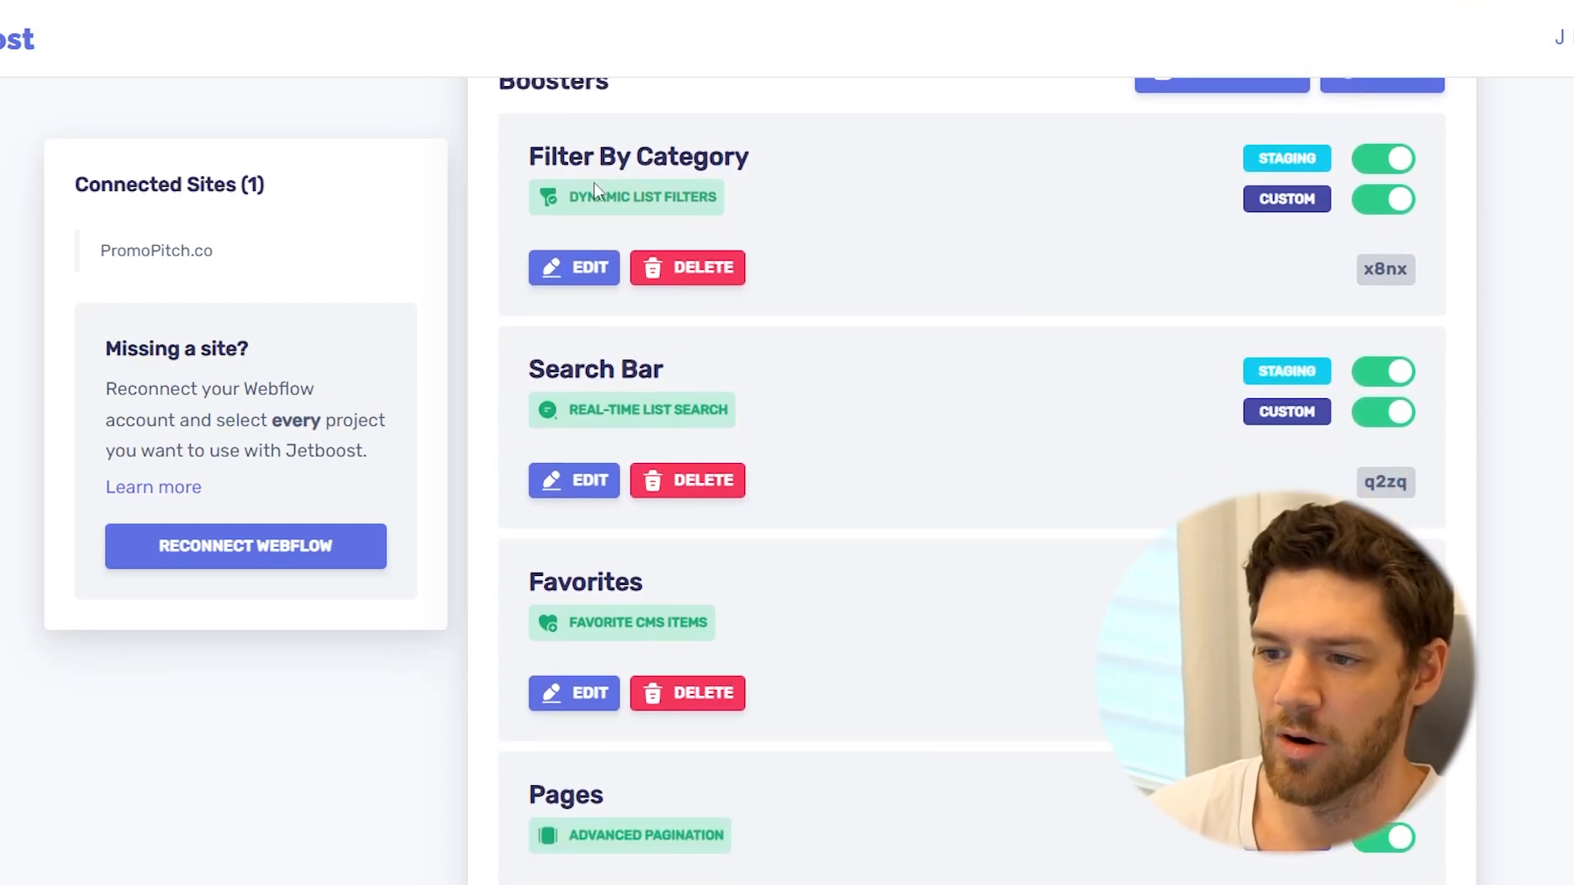
mouse_move(564, 210)
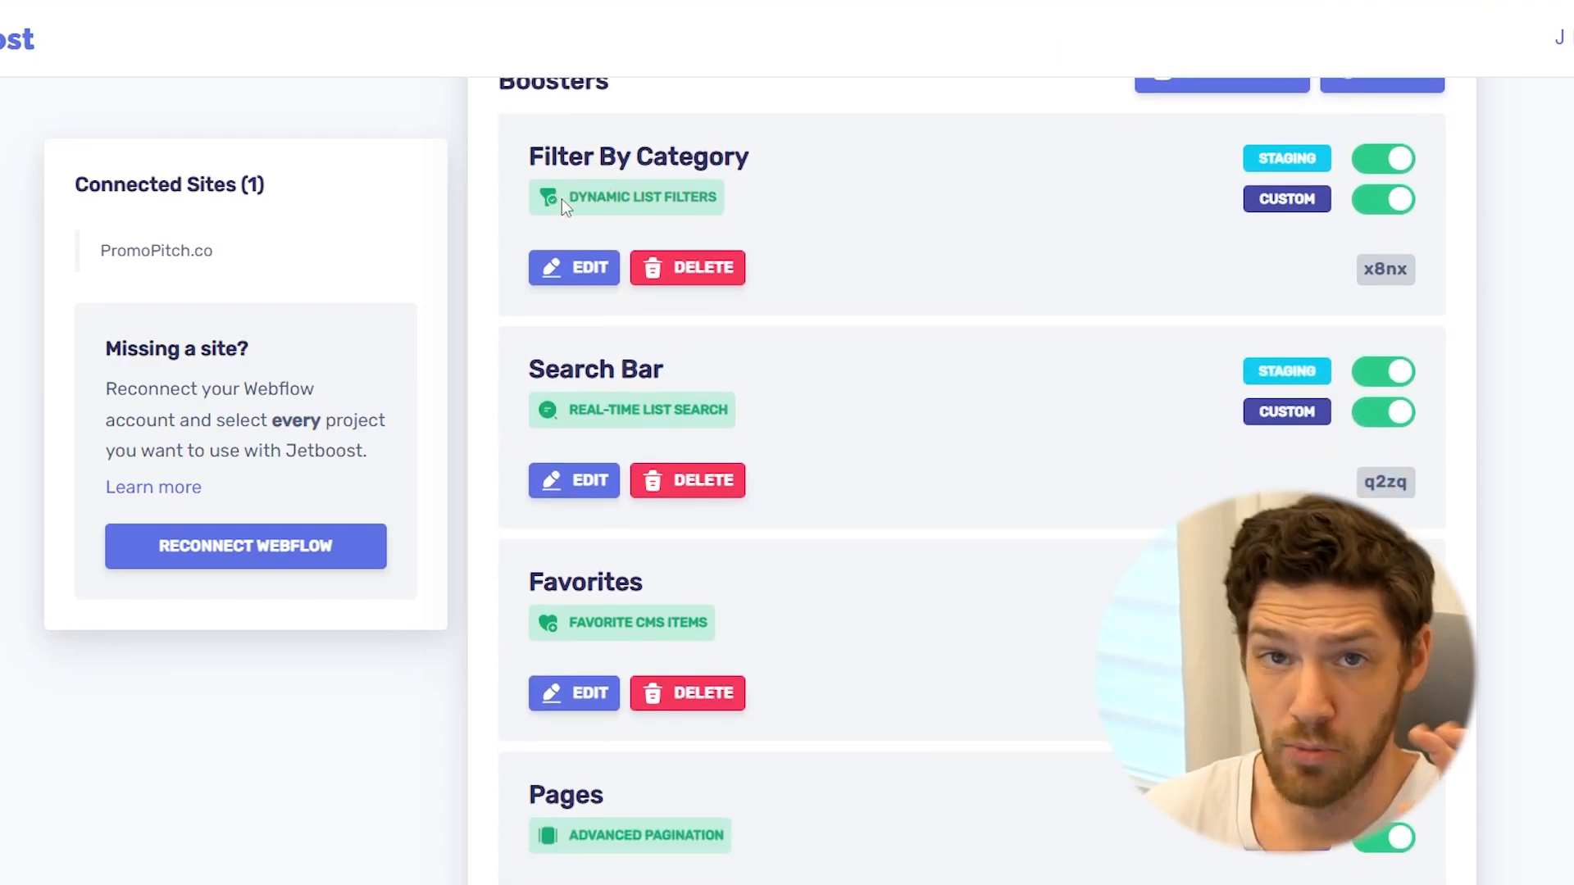
mouse_move(703, 223)
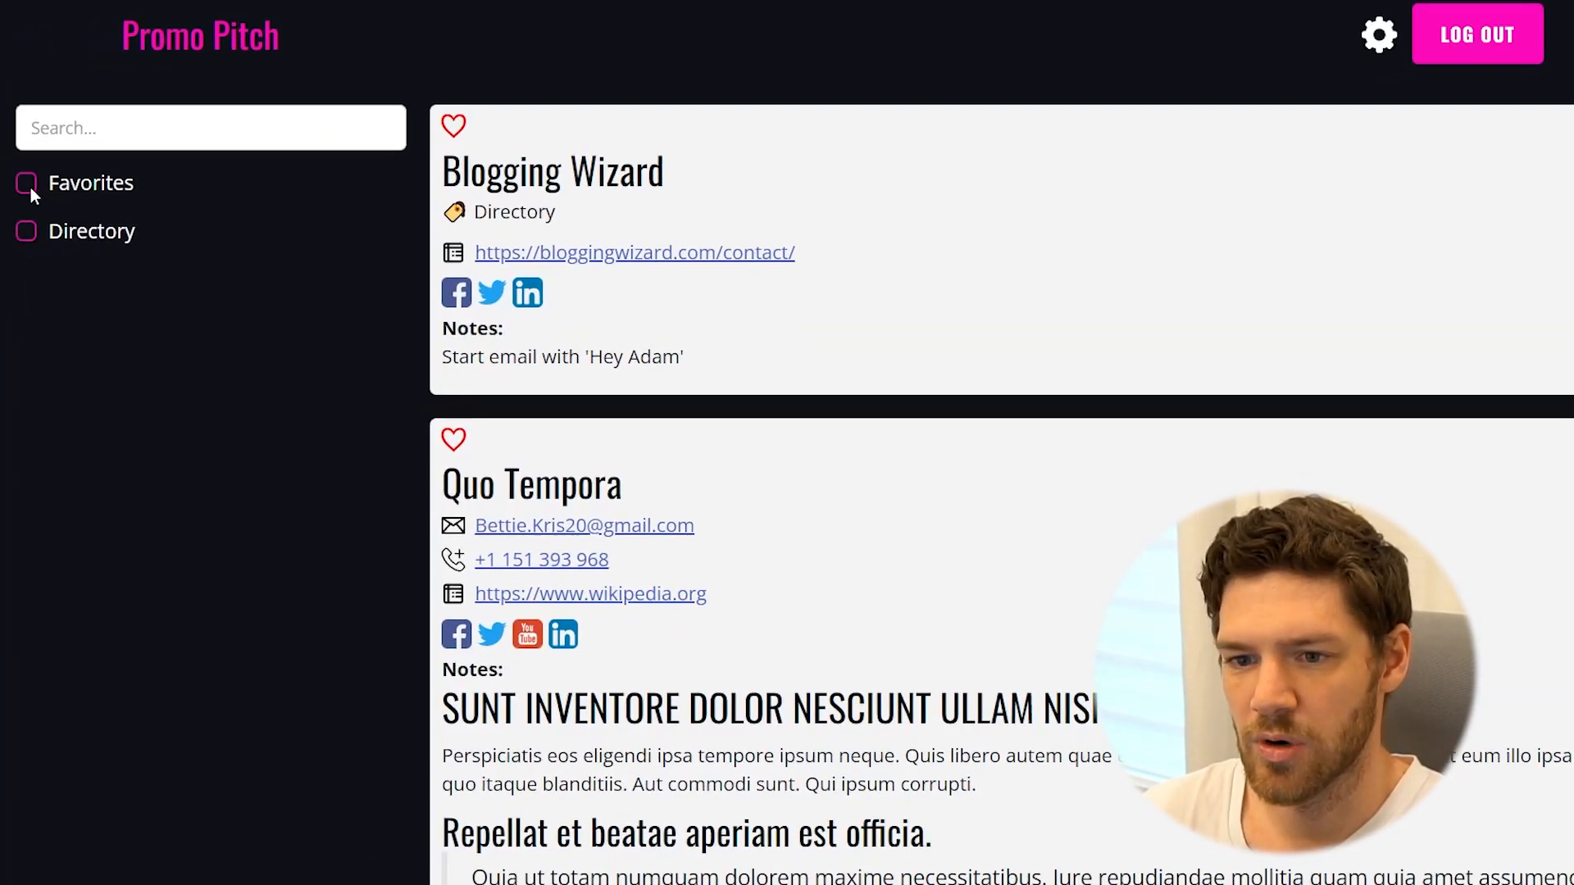
scroll("down", 3)
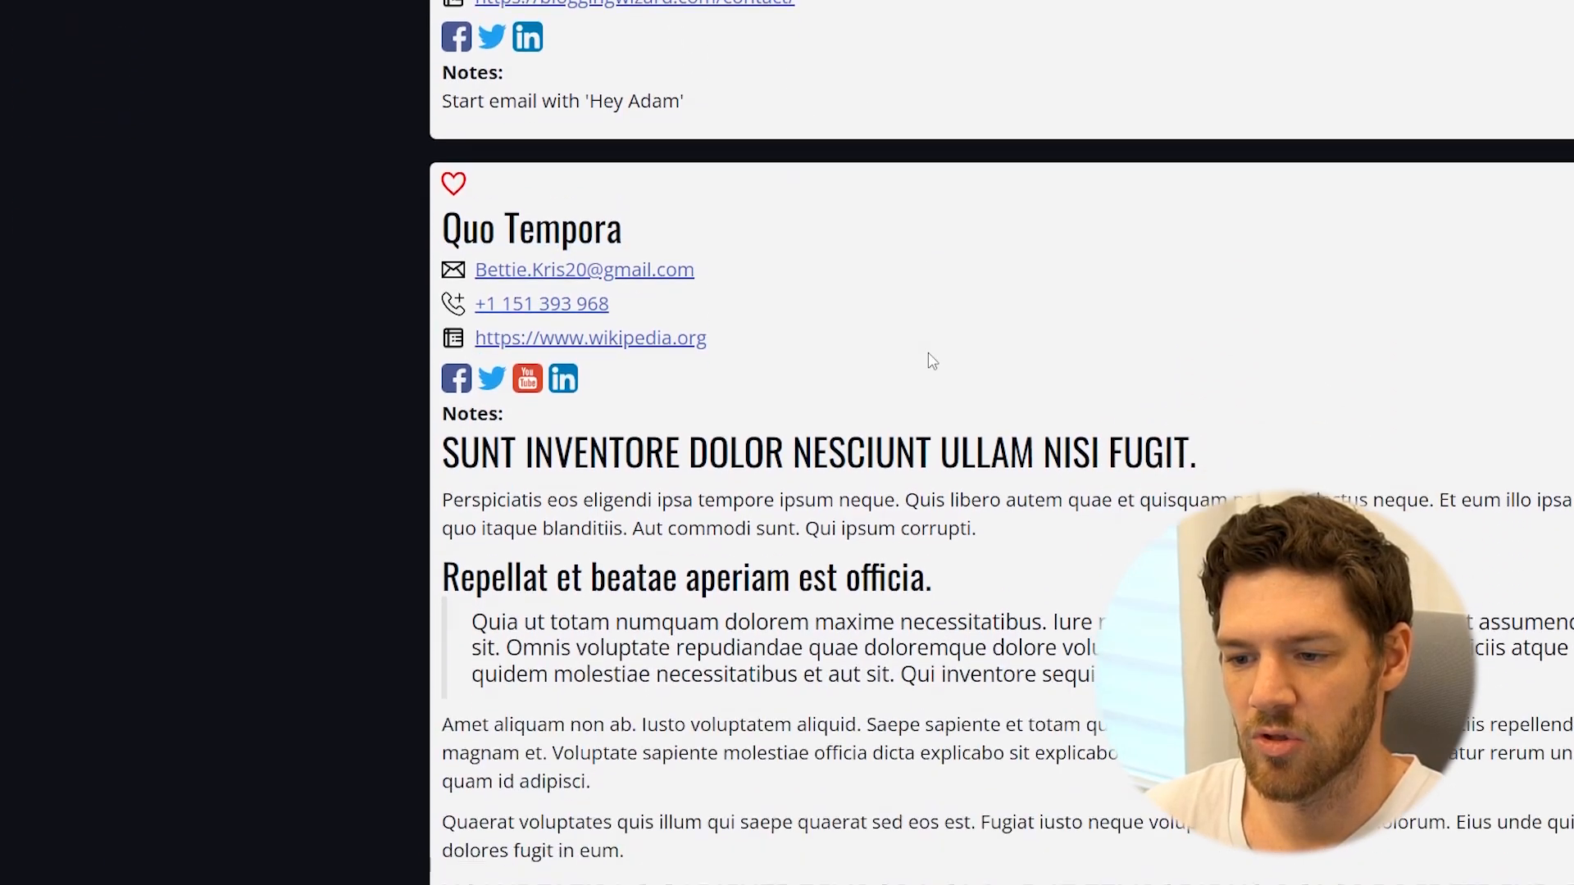
scroll("down", 3)
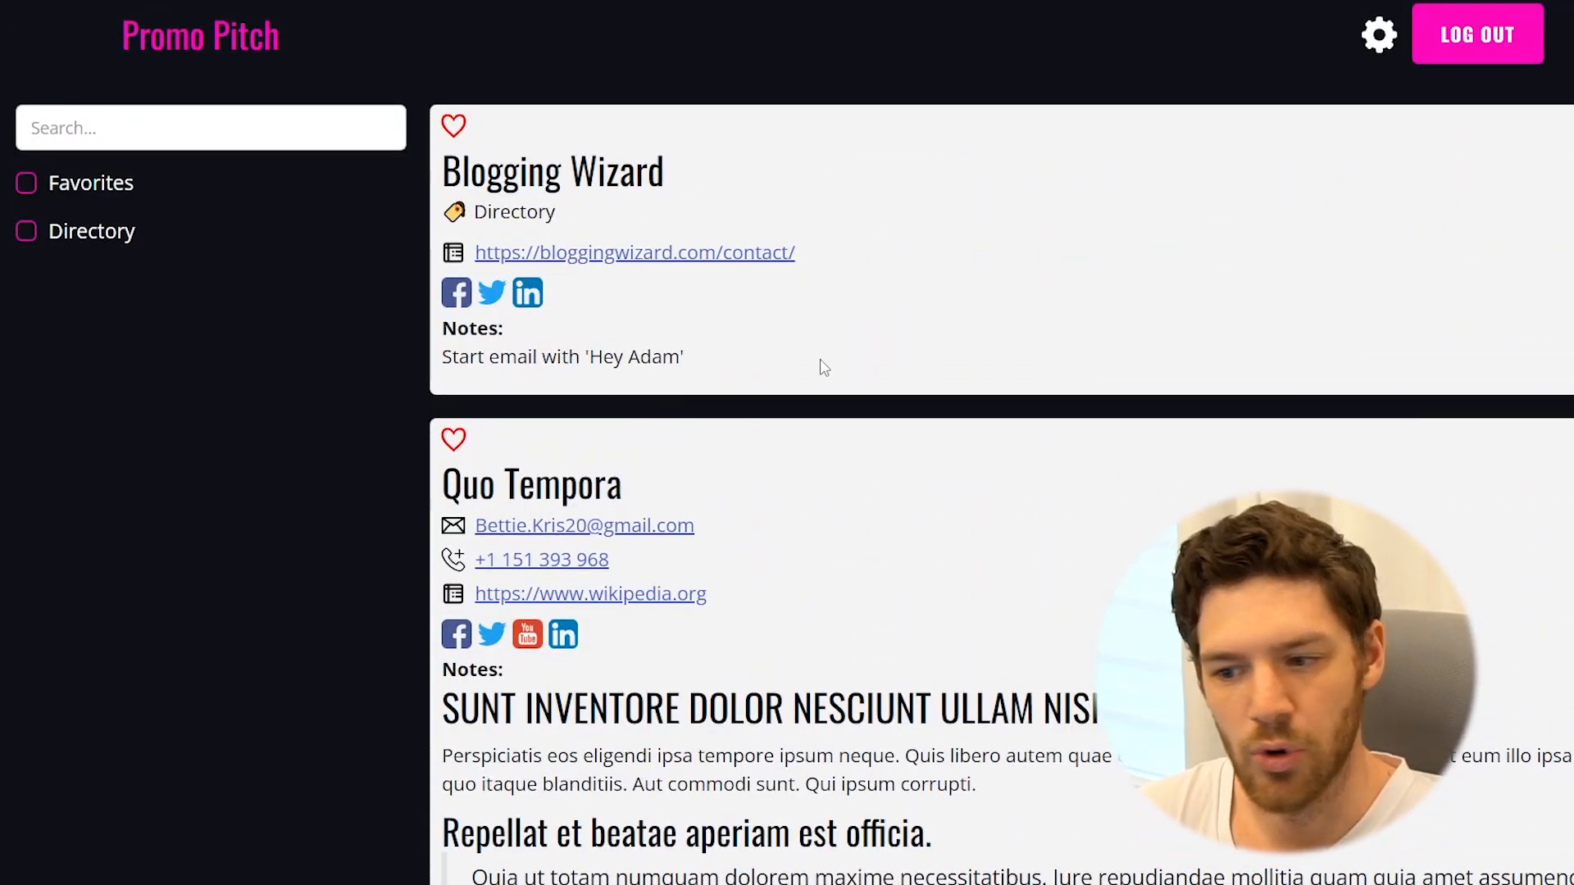
mouse_move(746, 308)
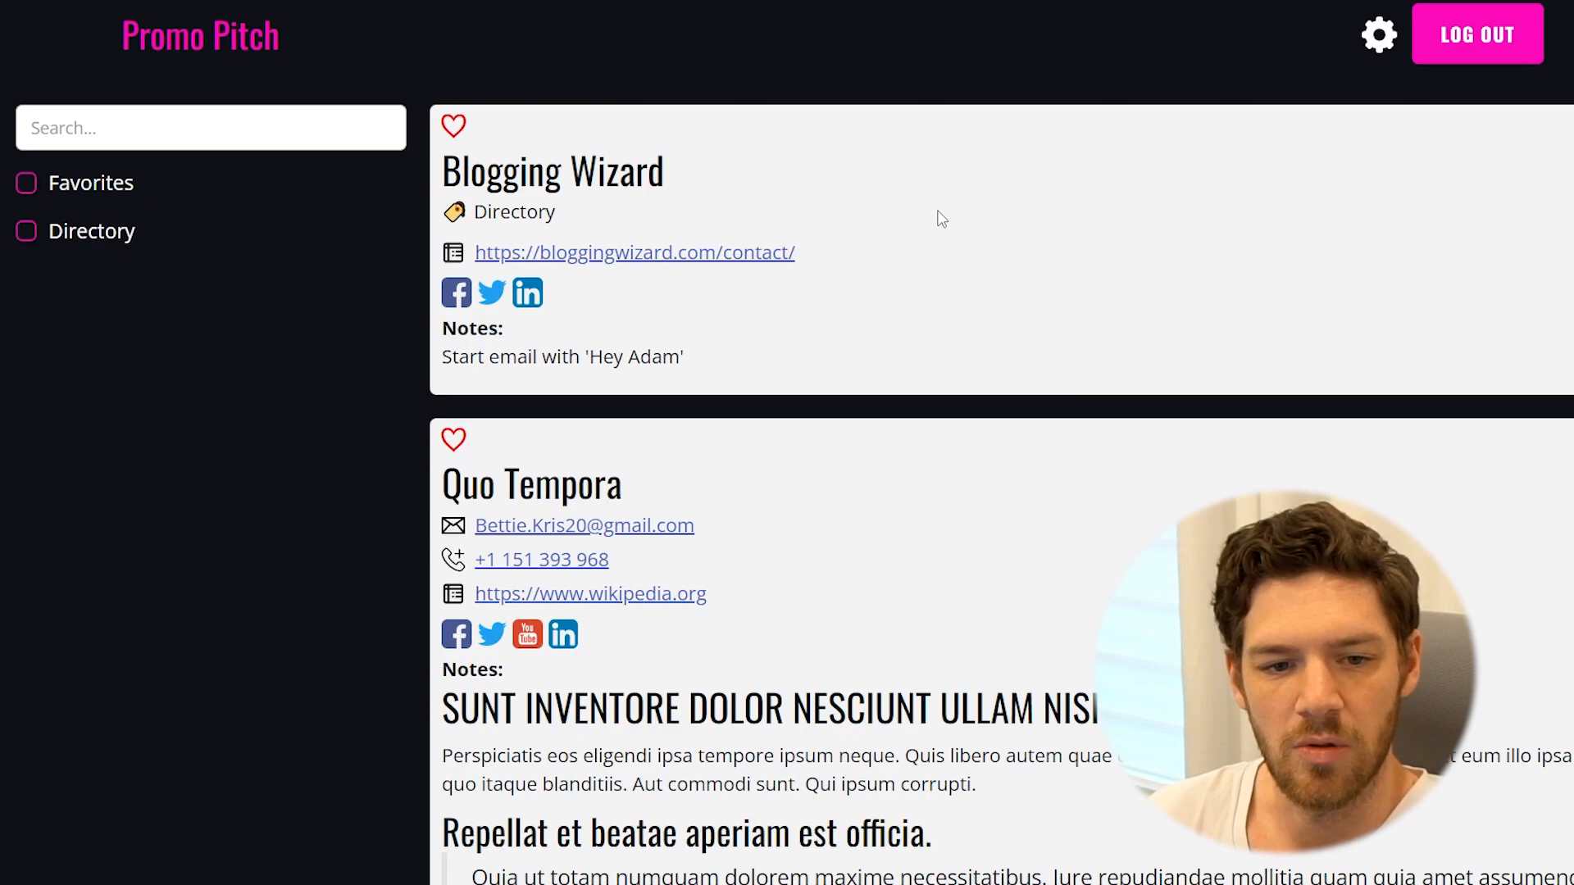
mouse_move(416, 161)
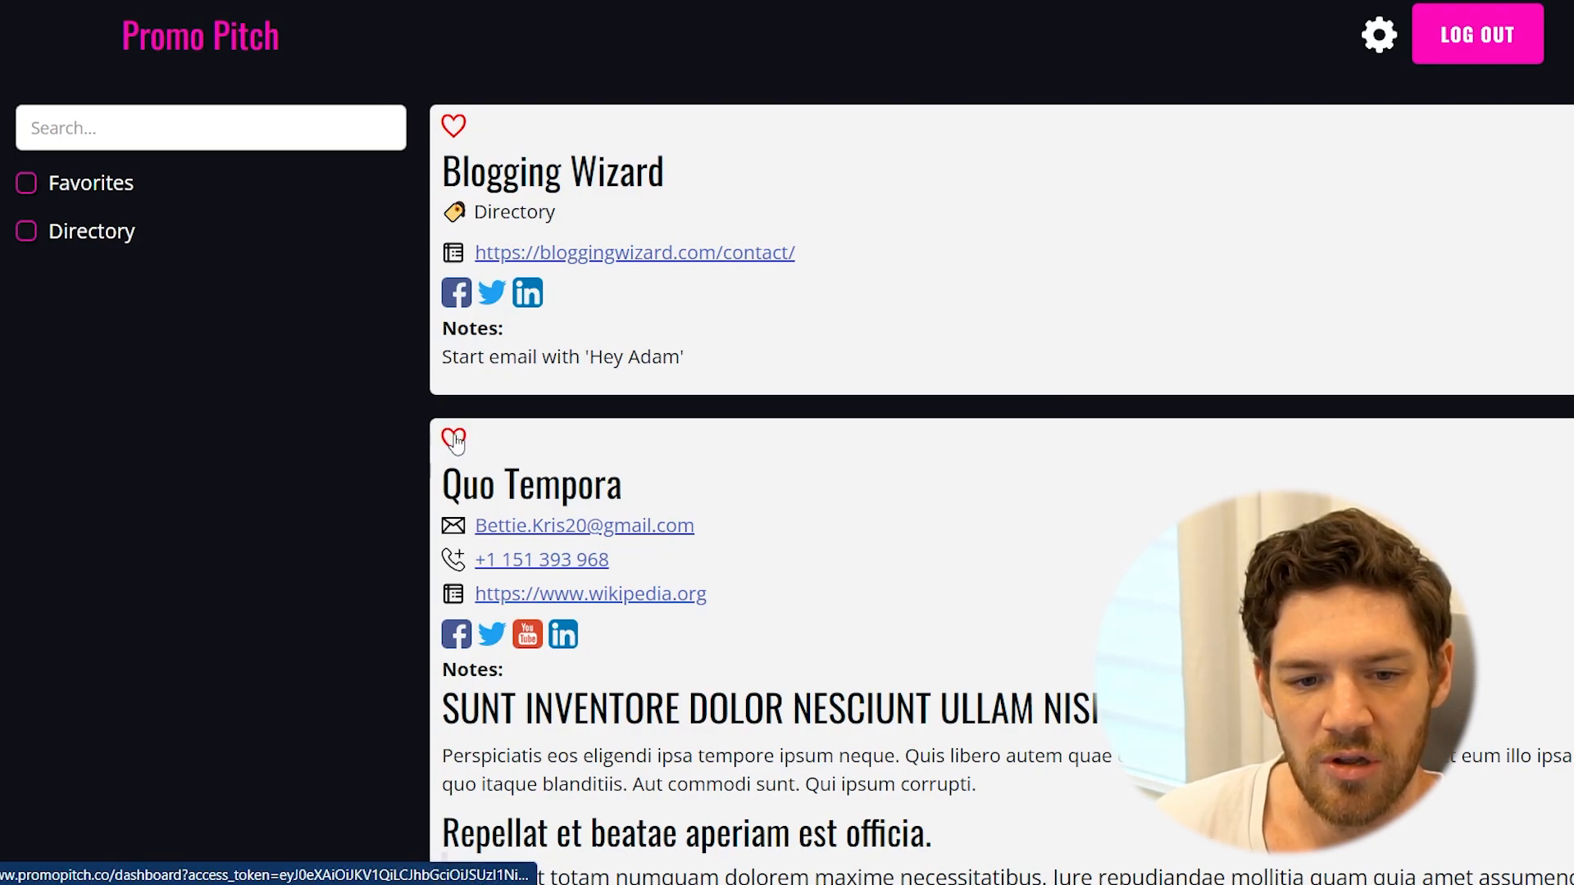
left_click(27, 184)
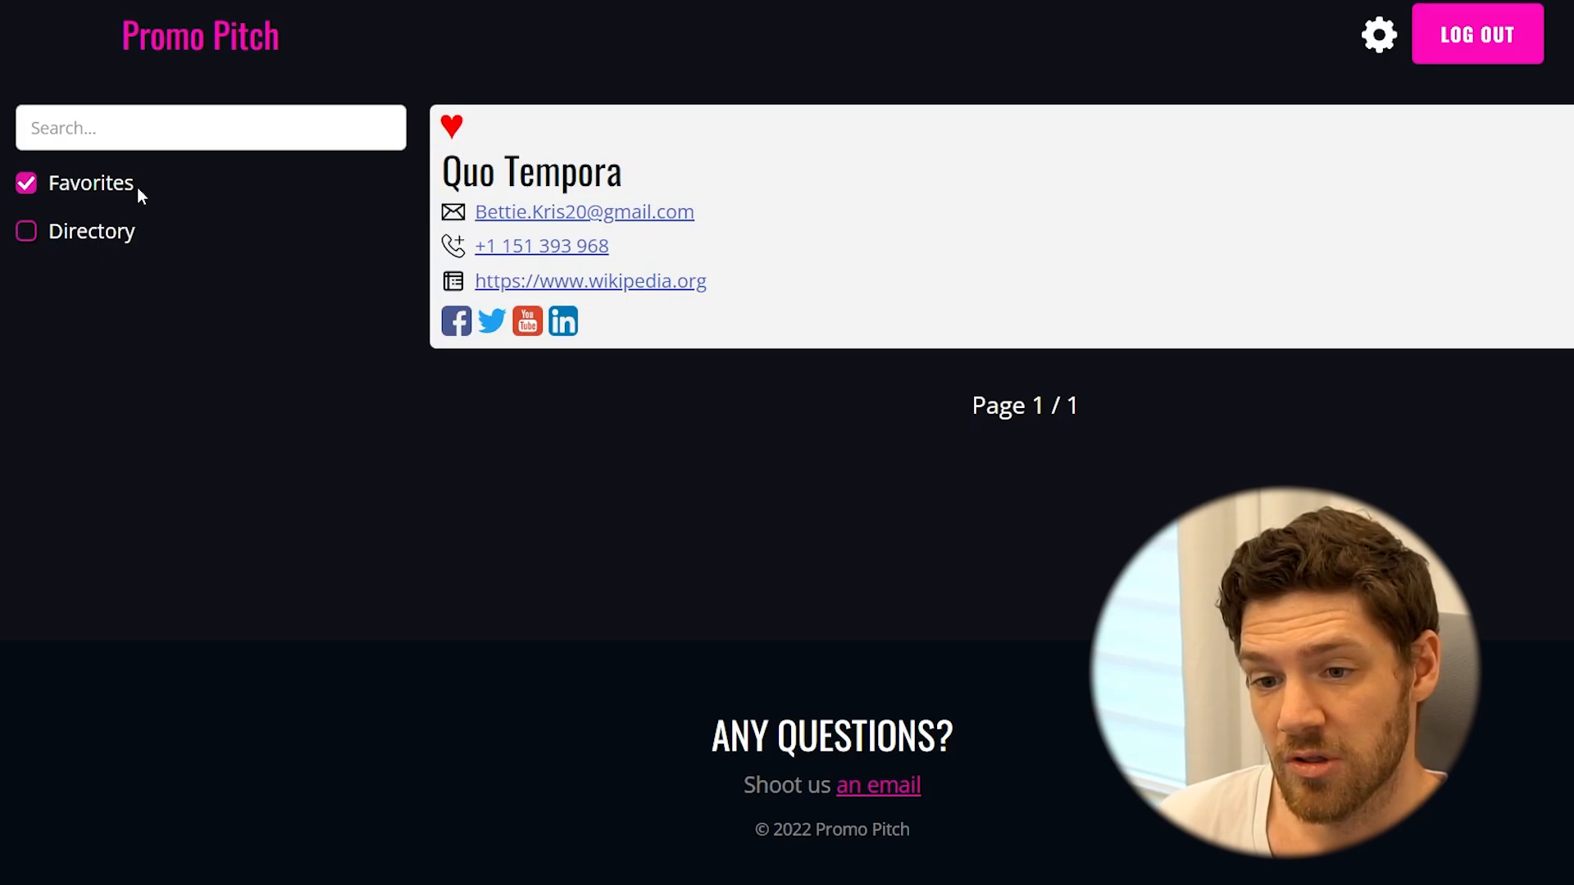
left_click(27, 184)
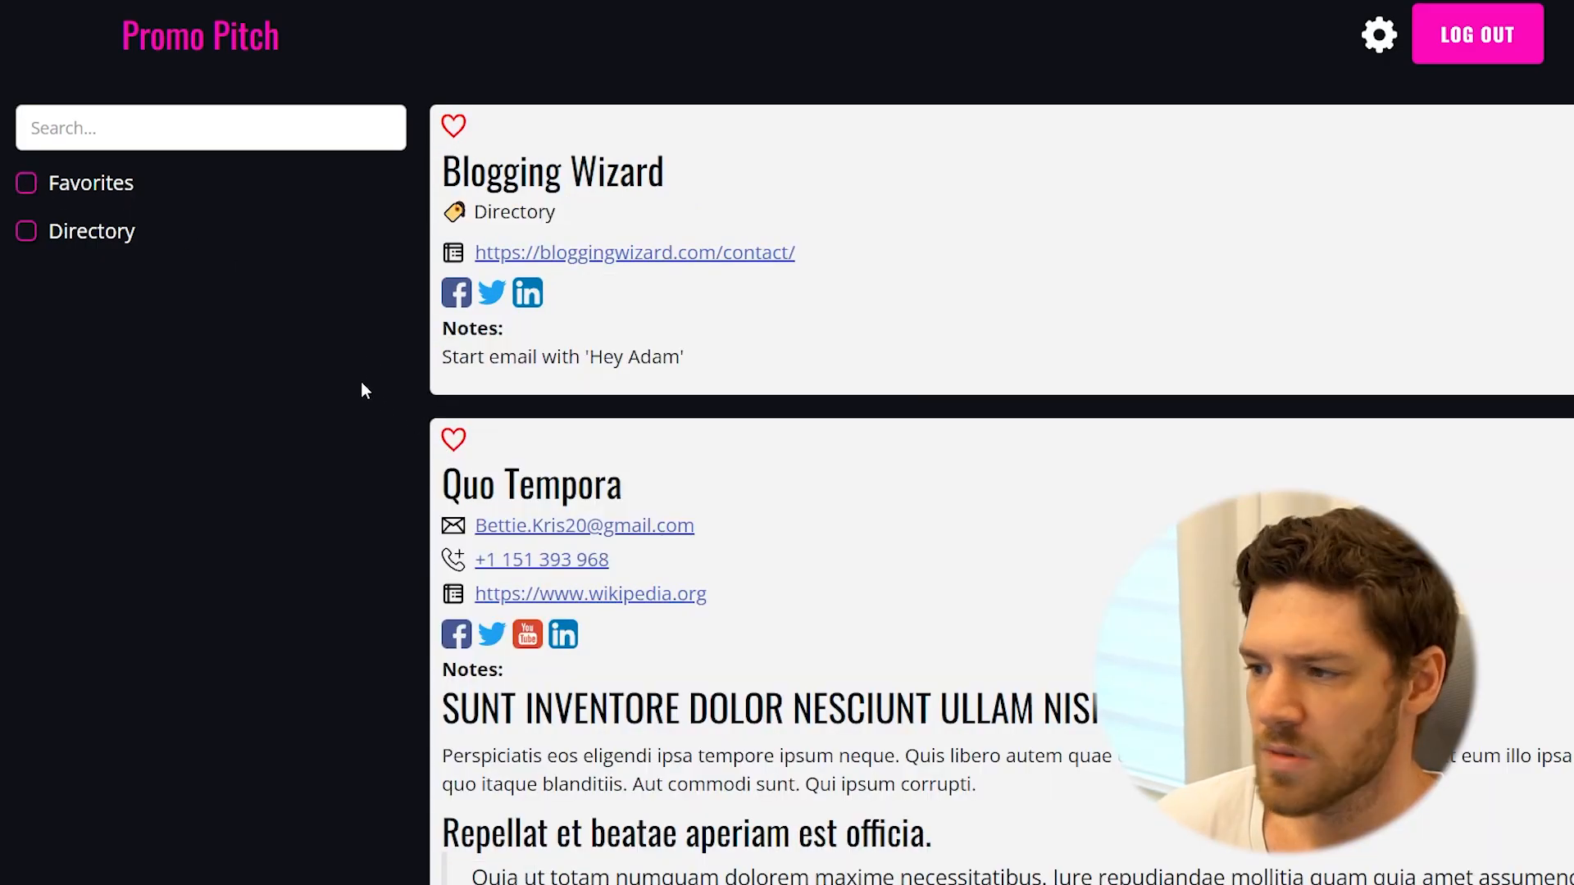
left_click(195, 128)
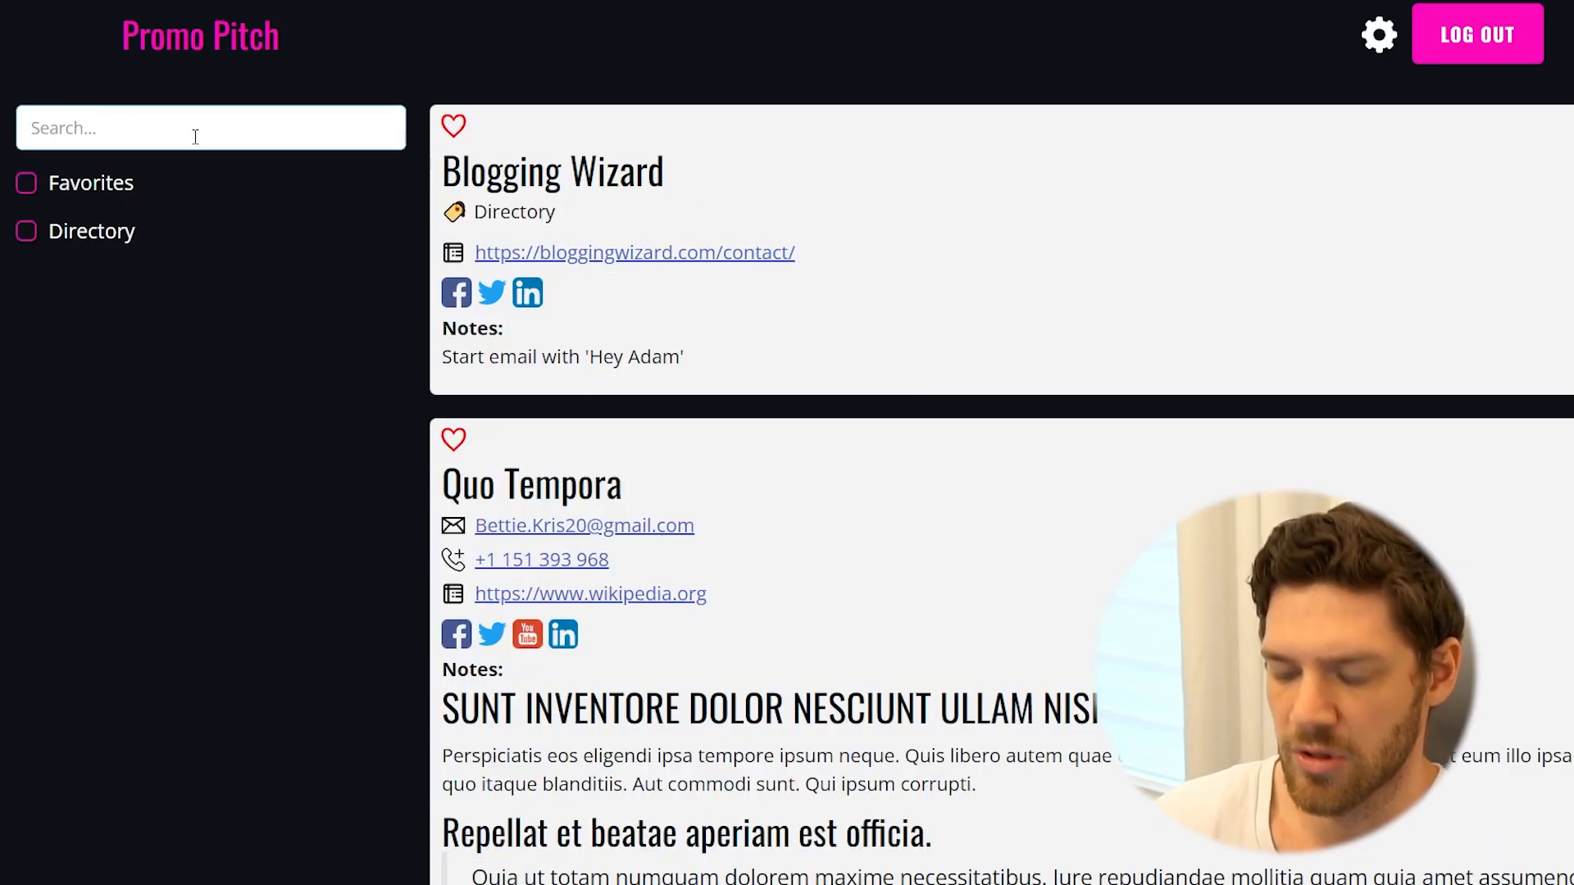
type("blog")
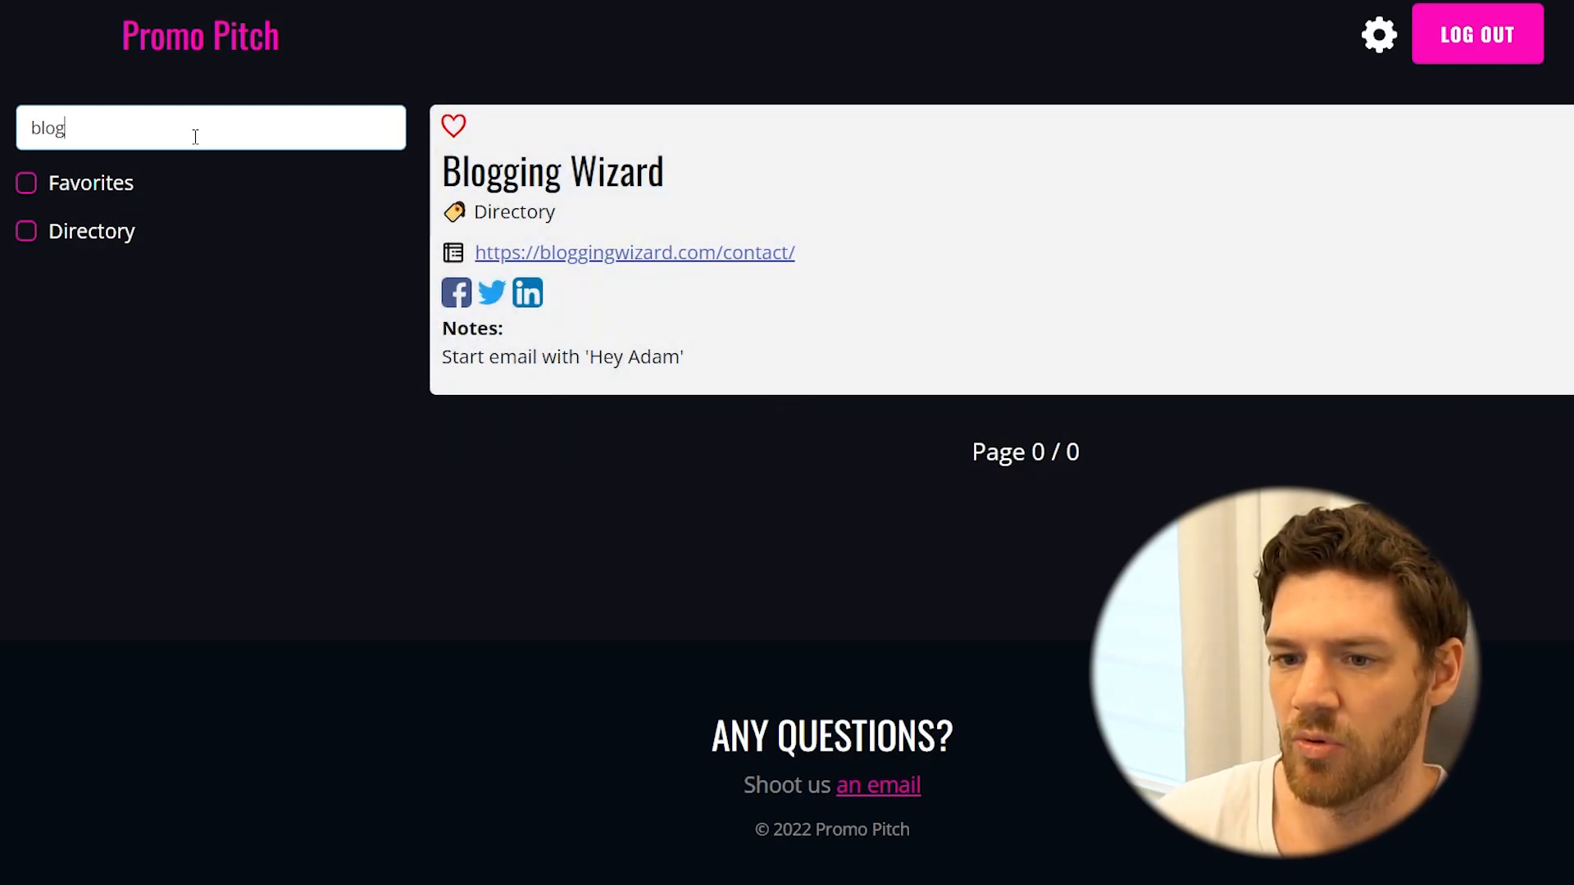
type("q")
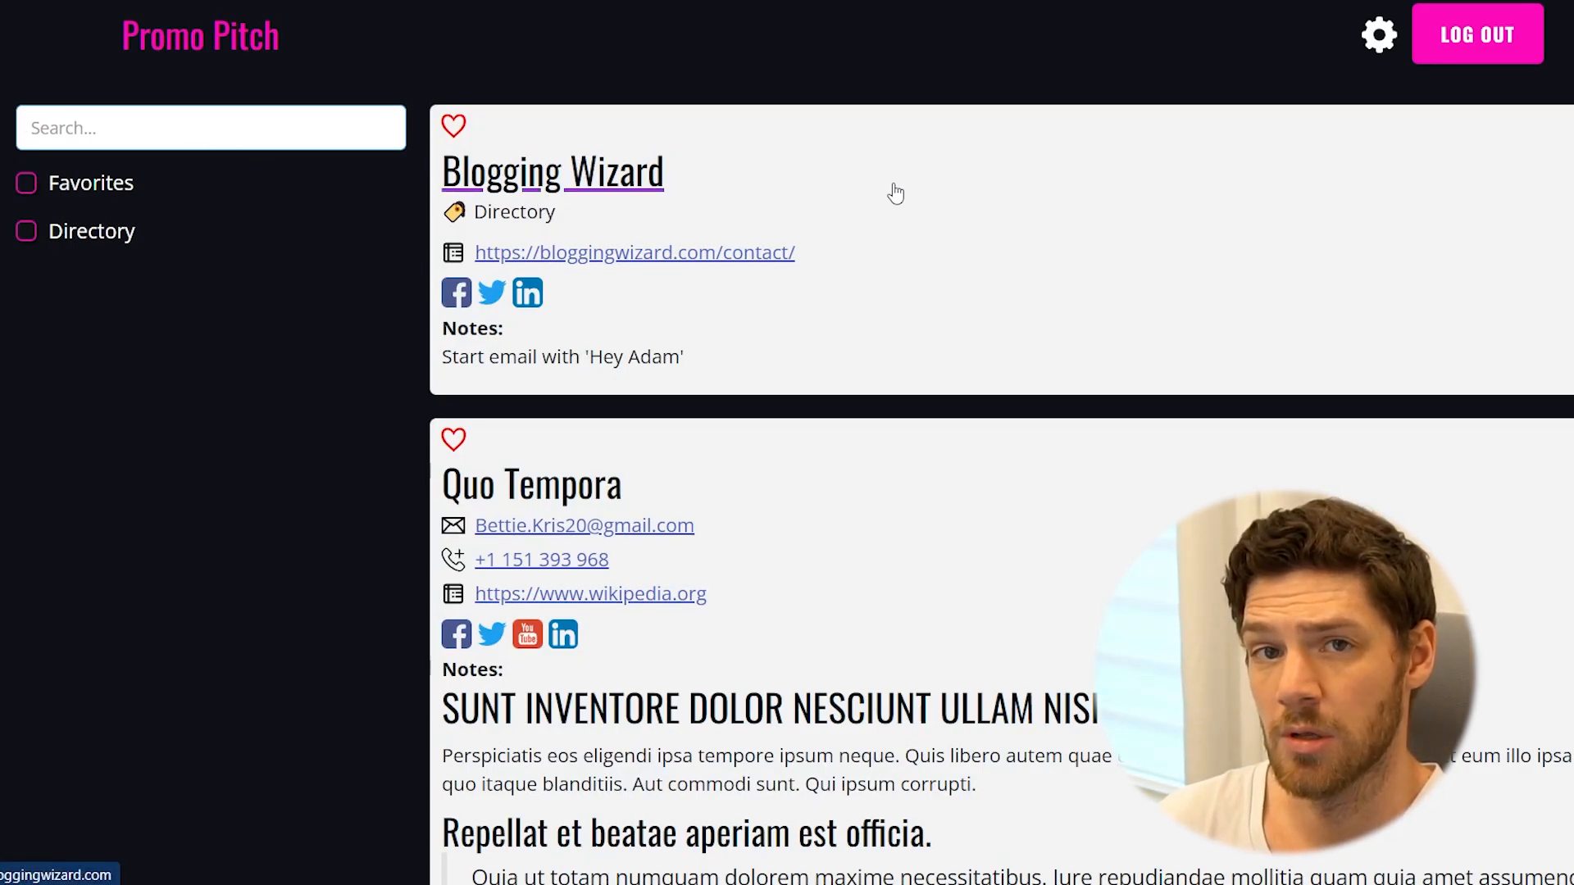
scroll("down", 3)
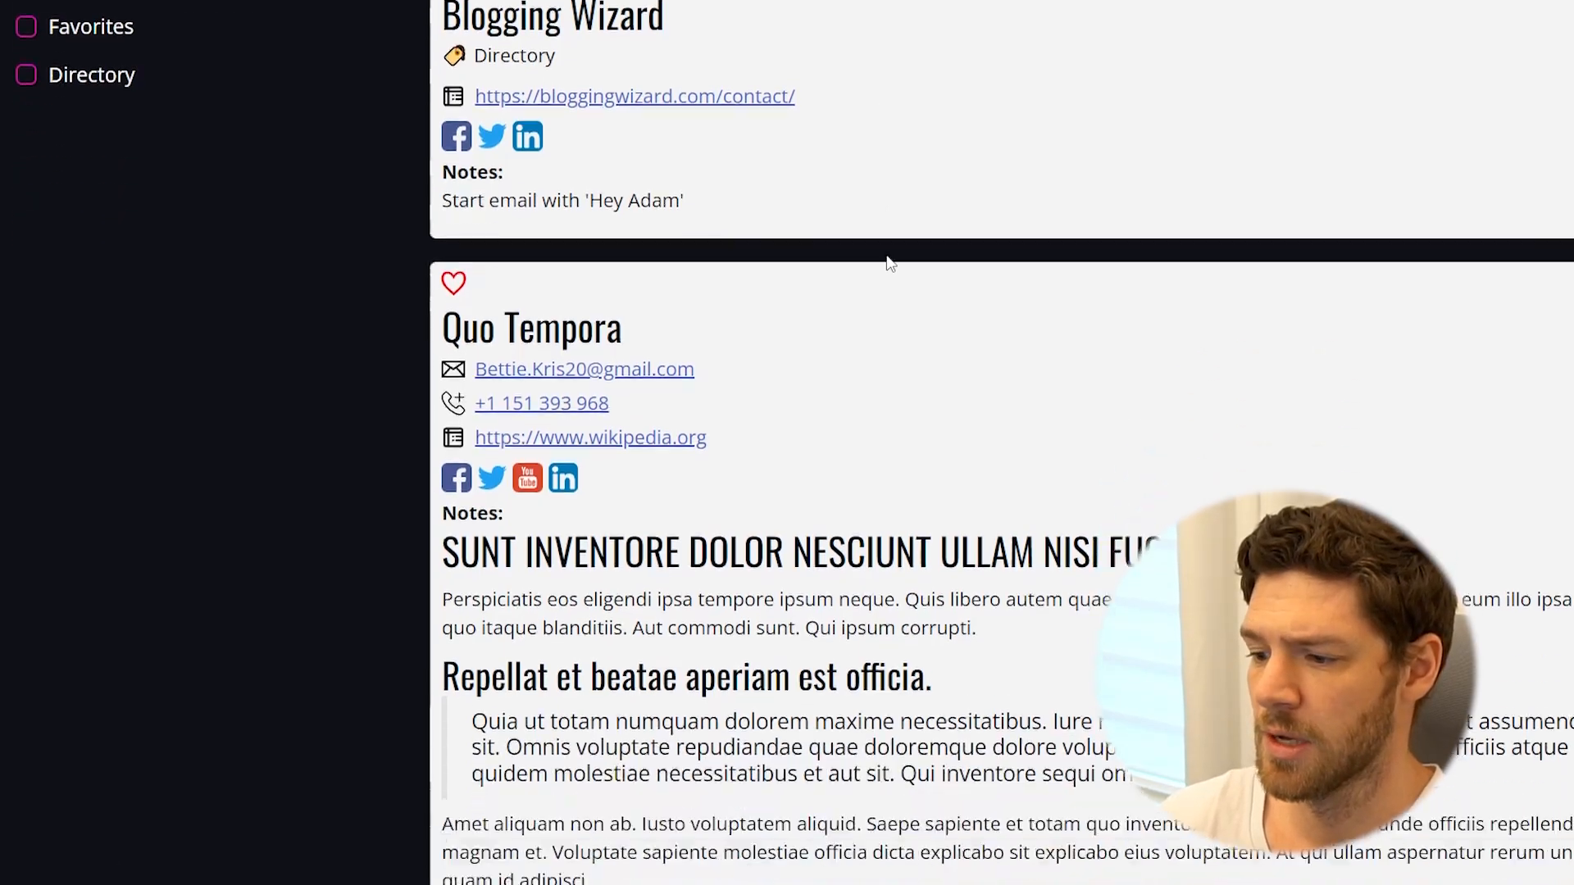
scroll("down", 3)
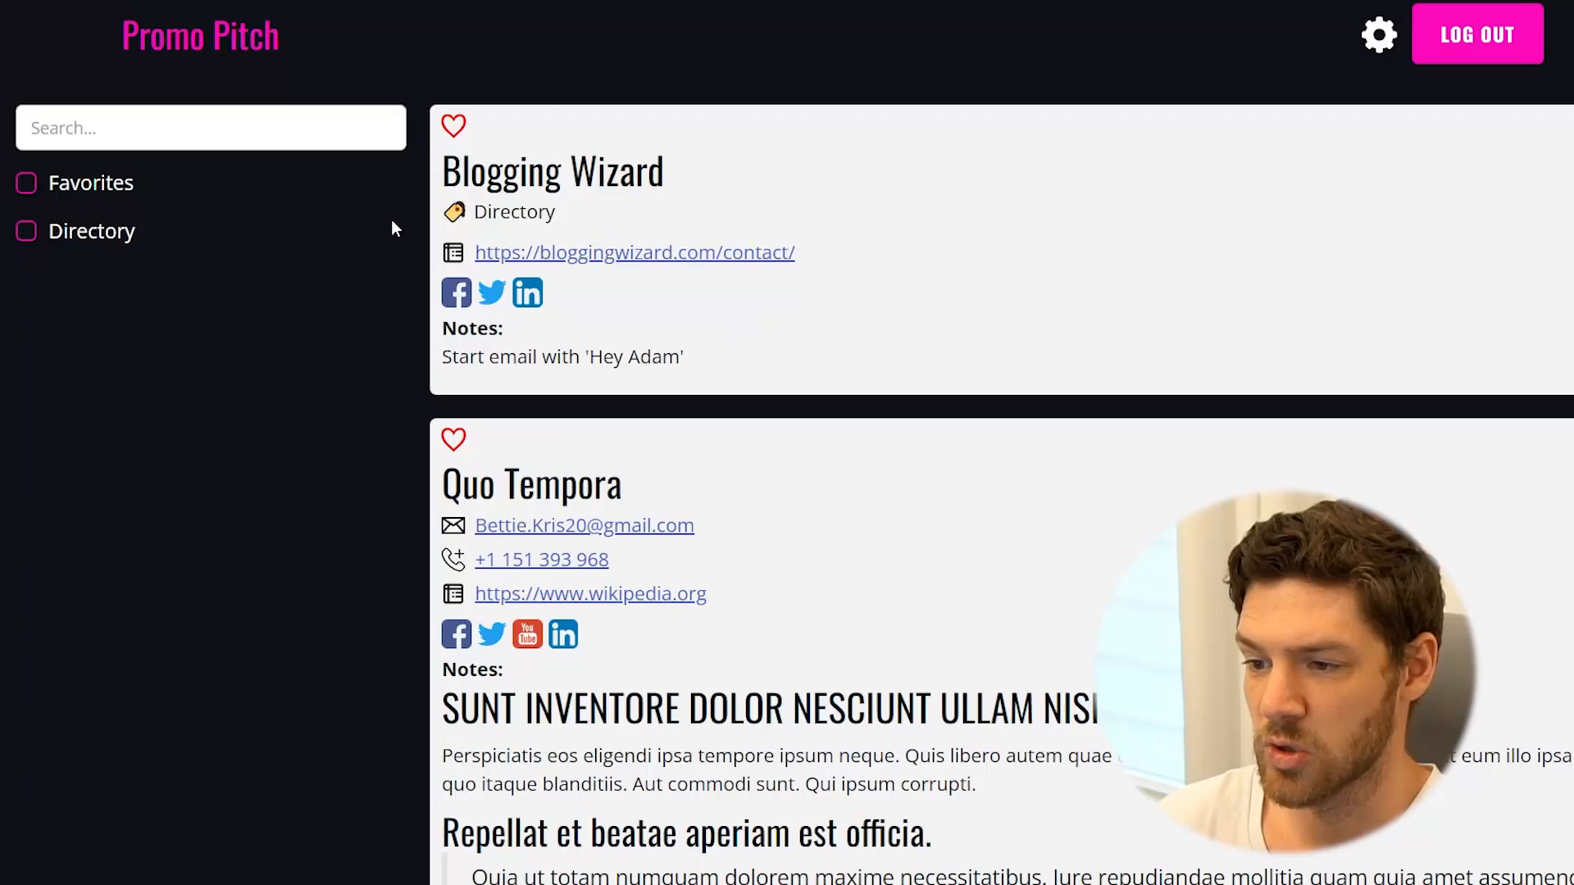
left_click(1380, 33)
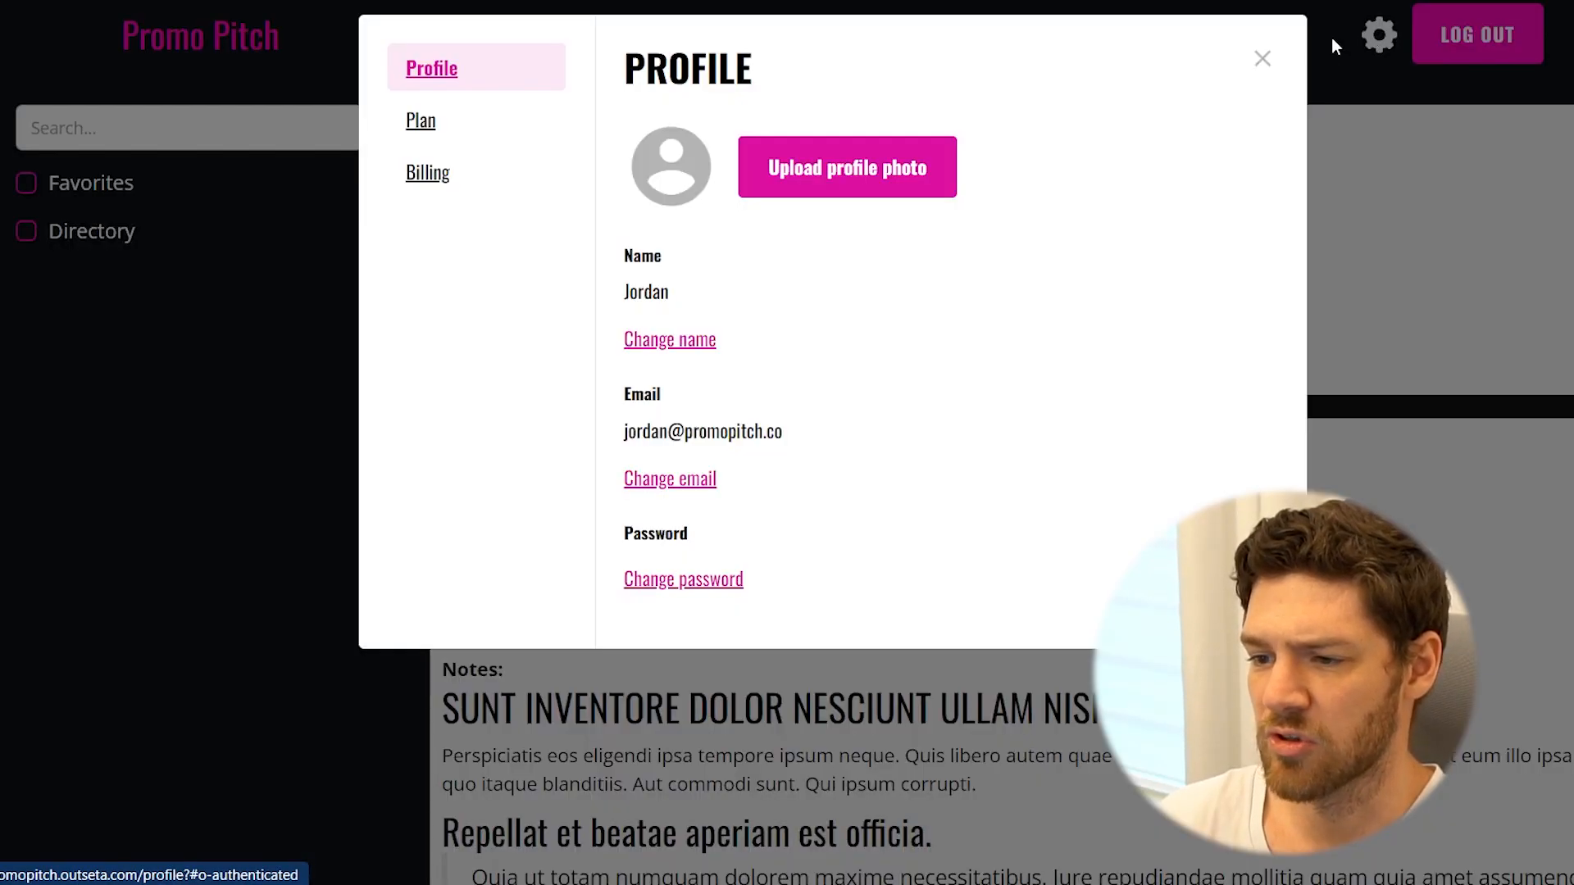
left_click(419, 121)
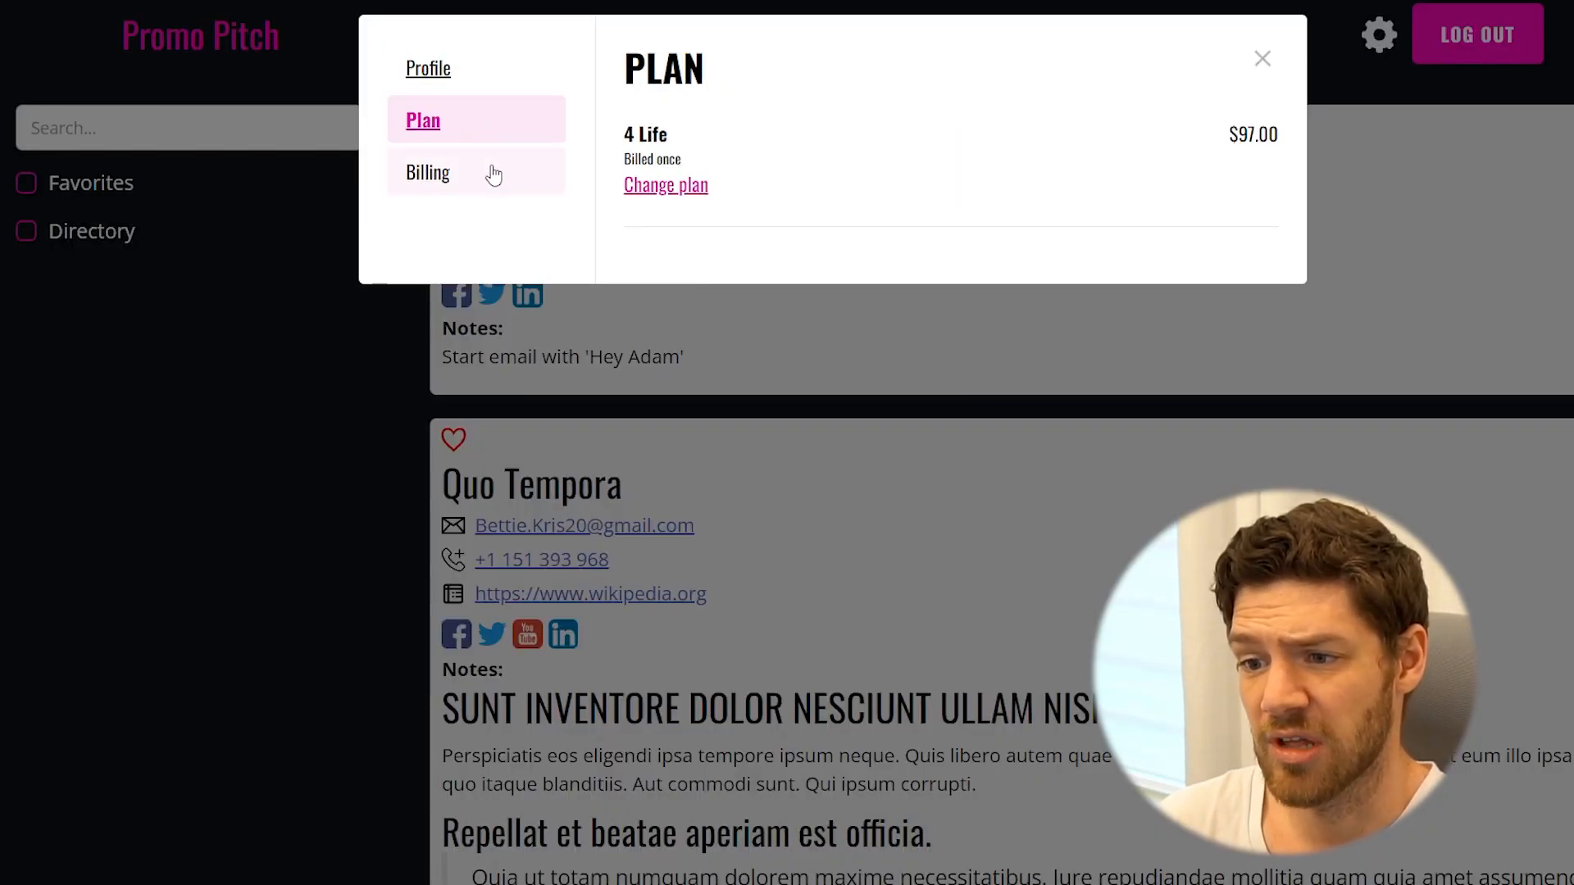
mouse_move(511, 131)
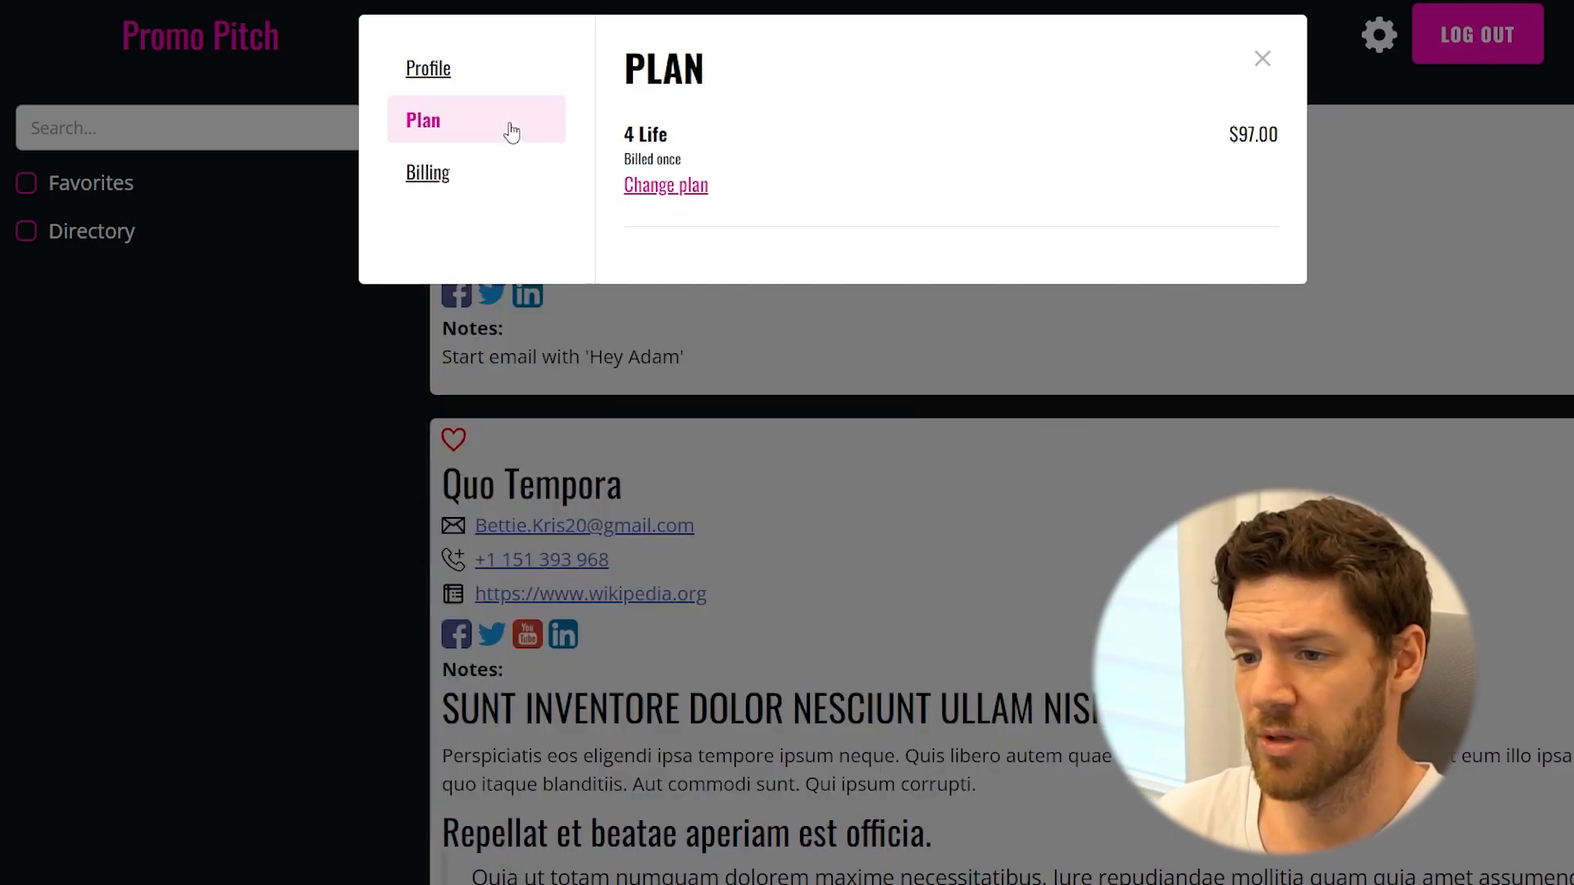
left_click(428, 69)
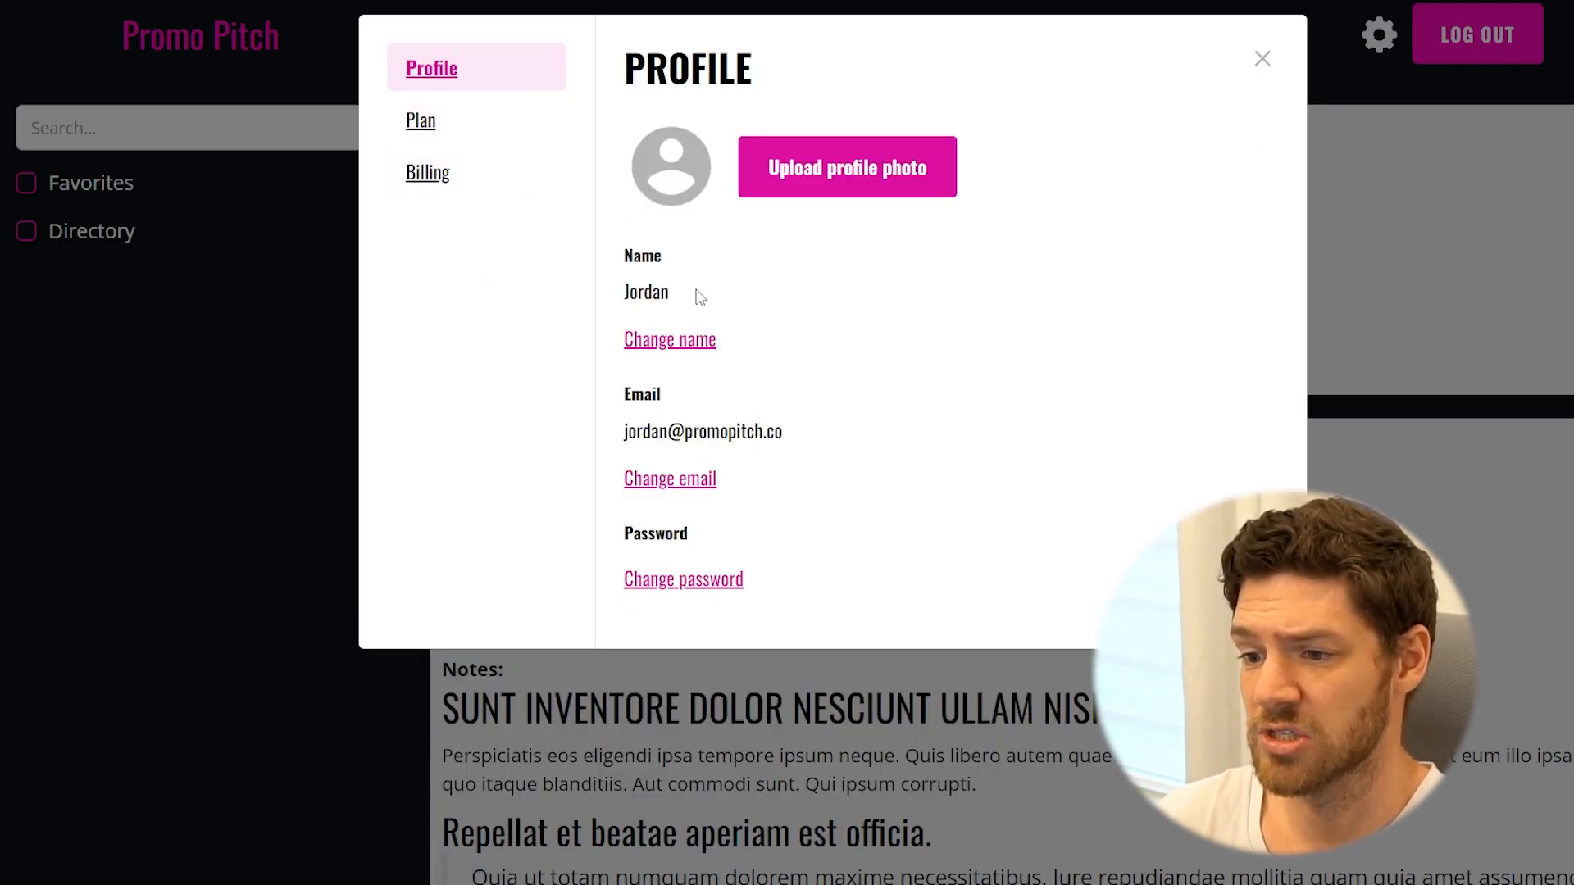
left_click(1262, 59)
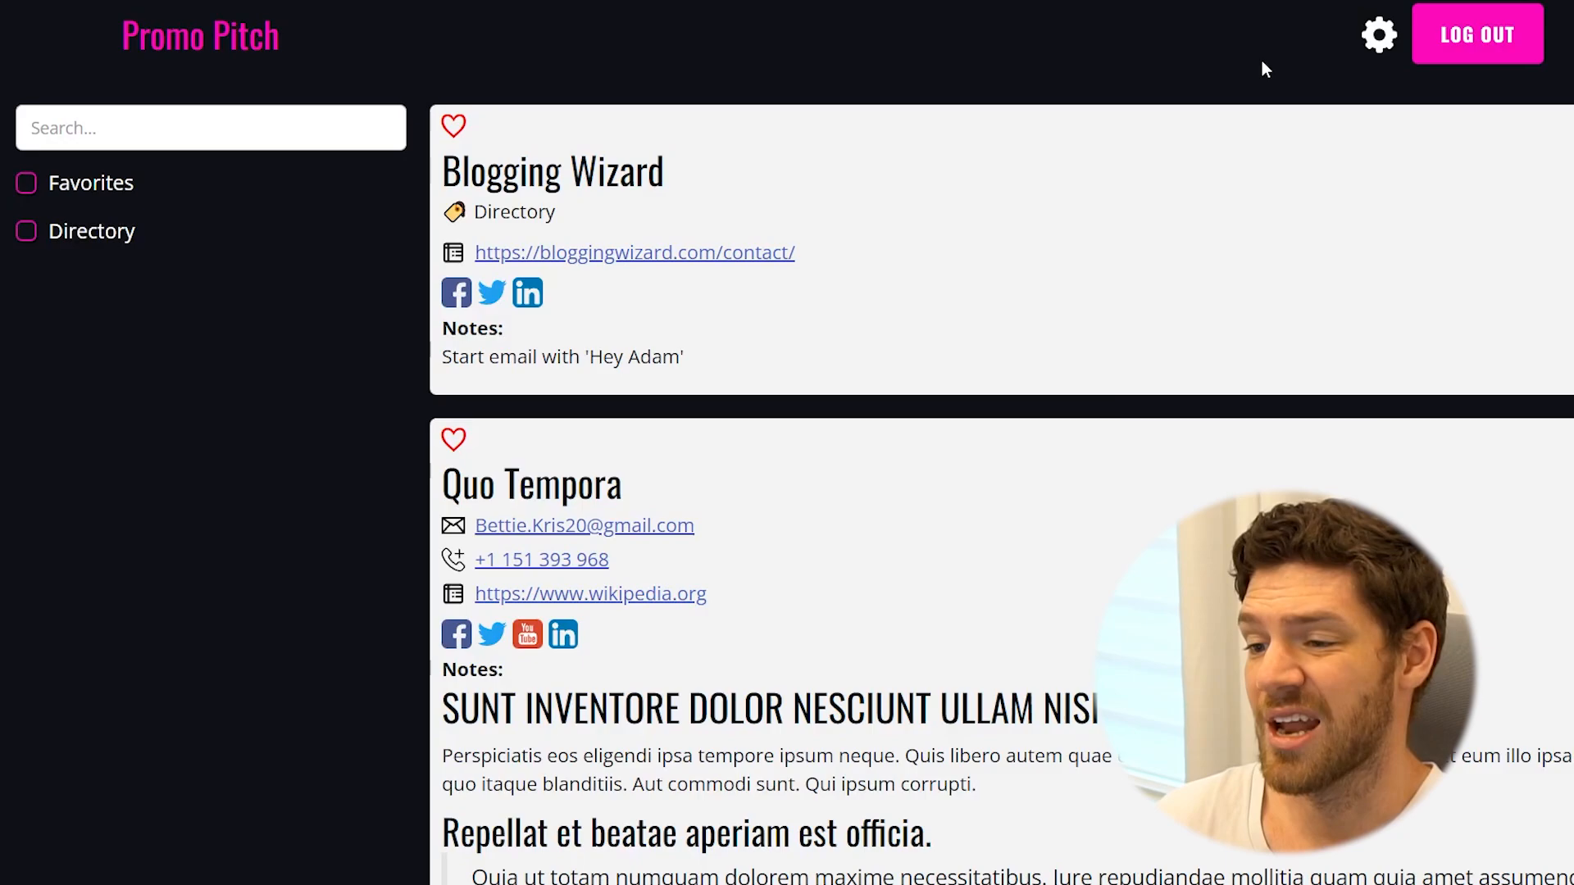
mouse_move(1238, 62)
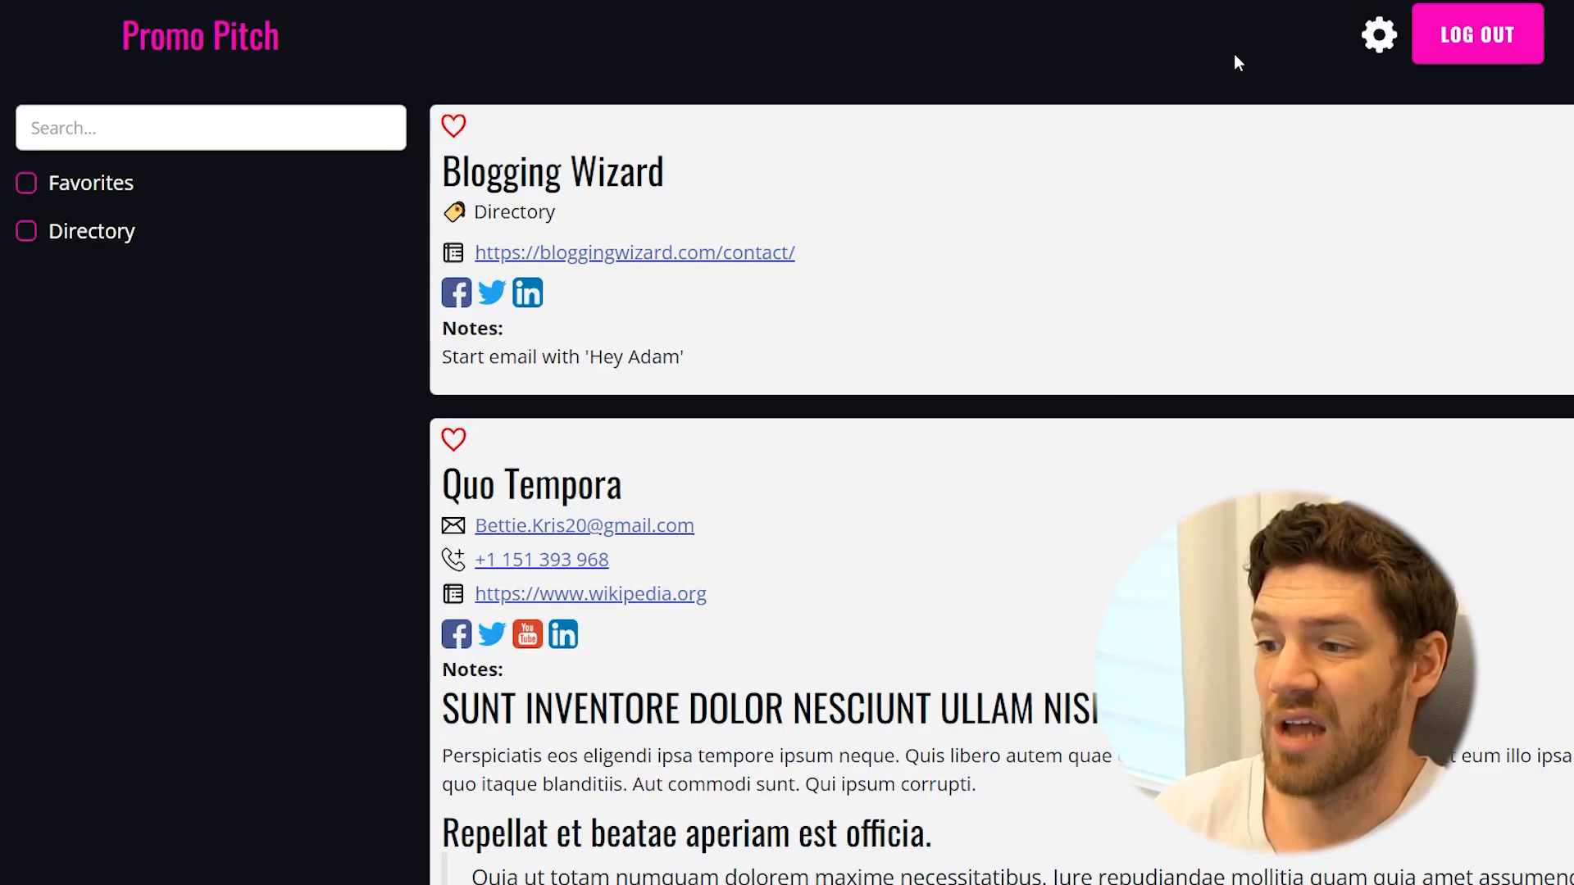
mouse_move(449, 71)
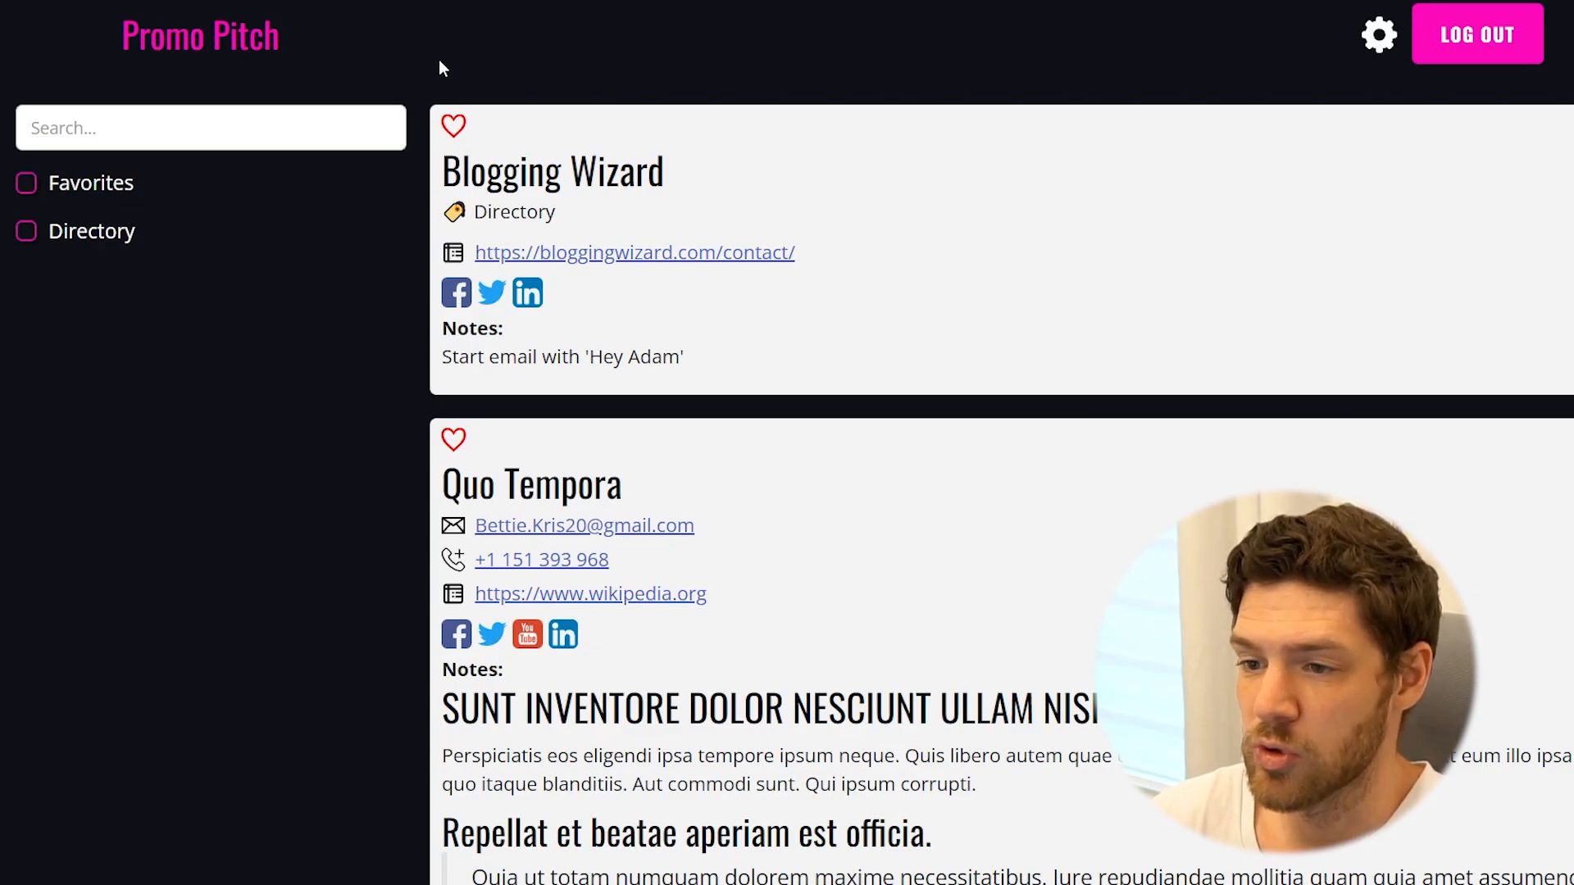
mouse_move(430, 82)
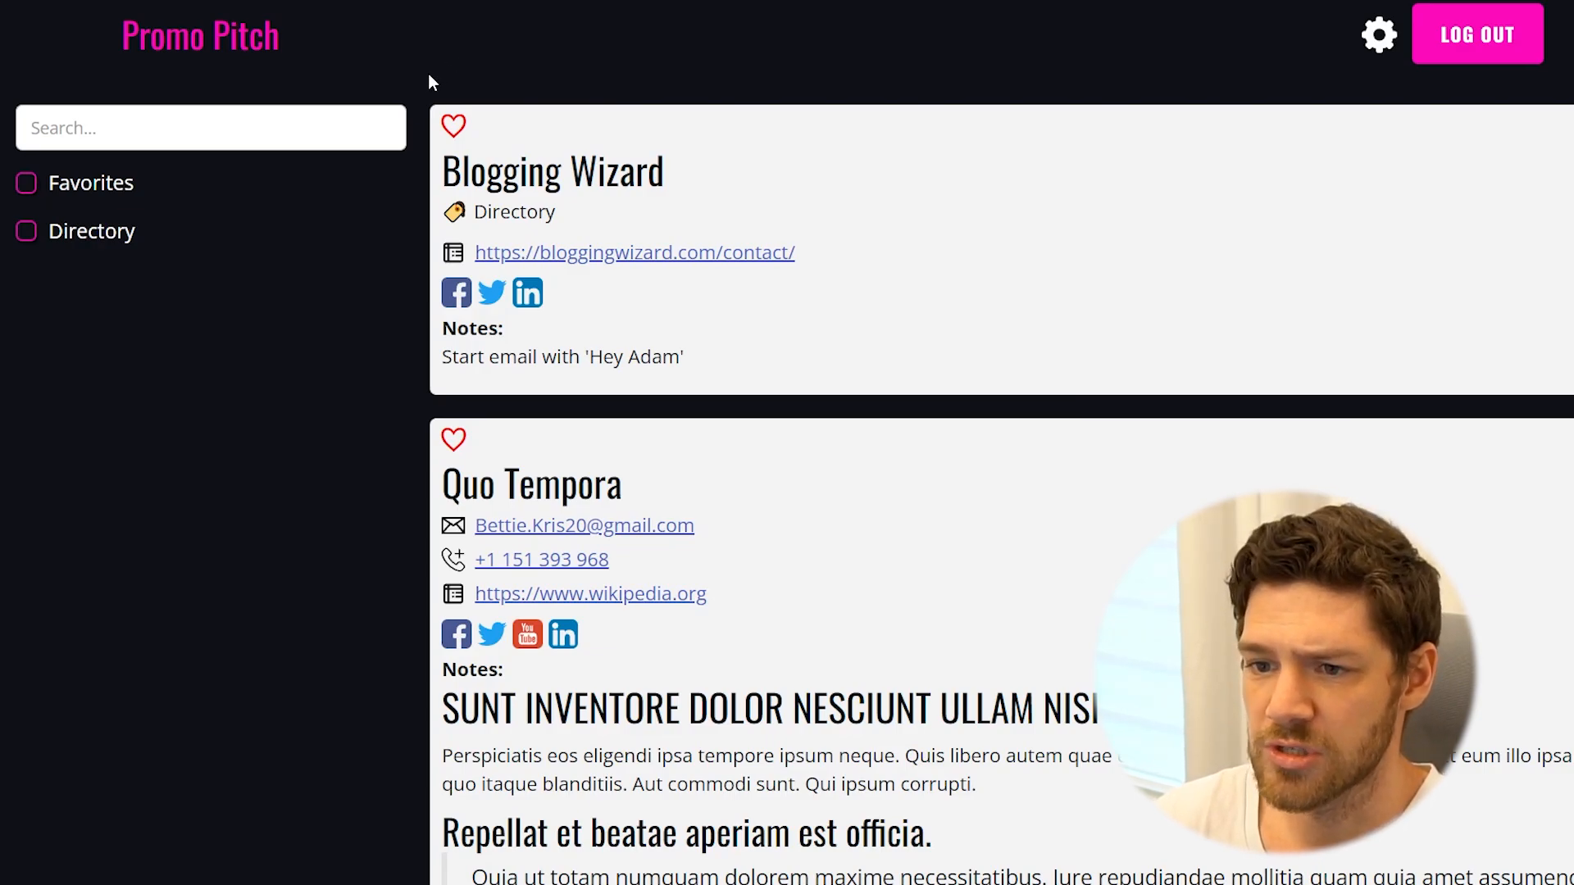
mouse_move(390, 59)
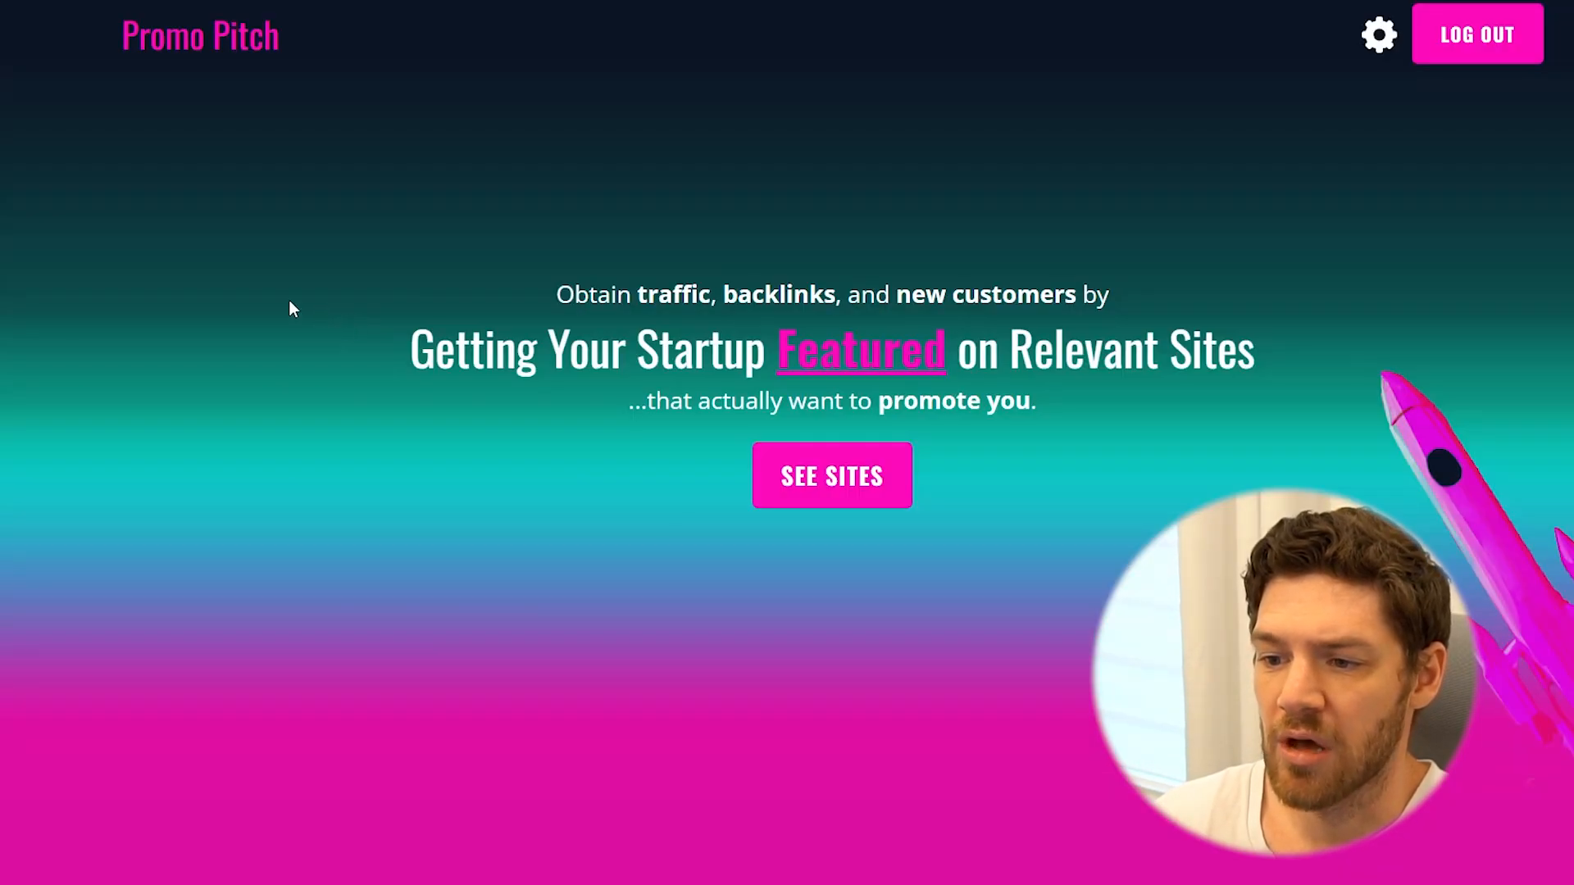
scroll("down", 3)
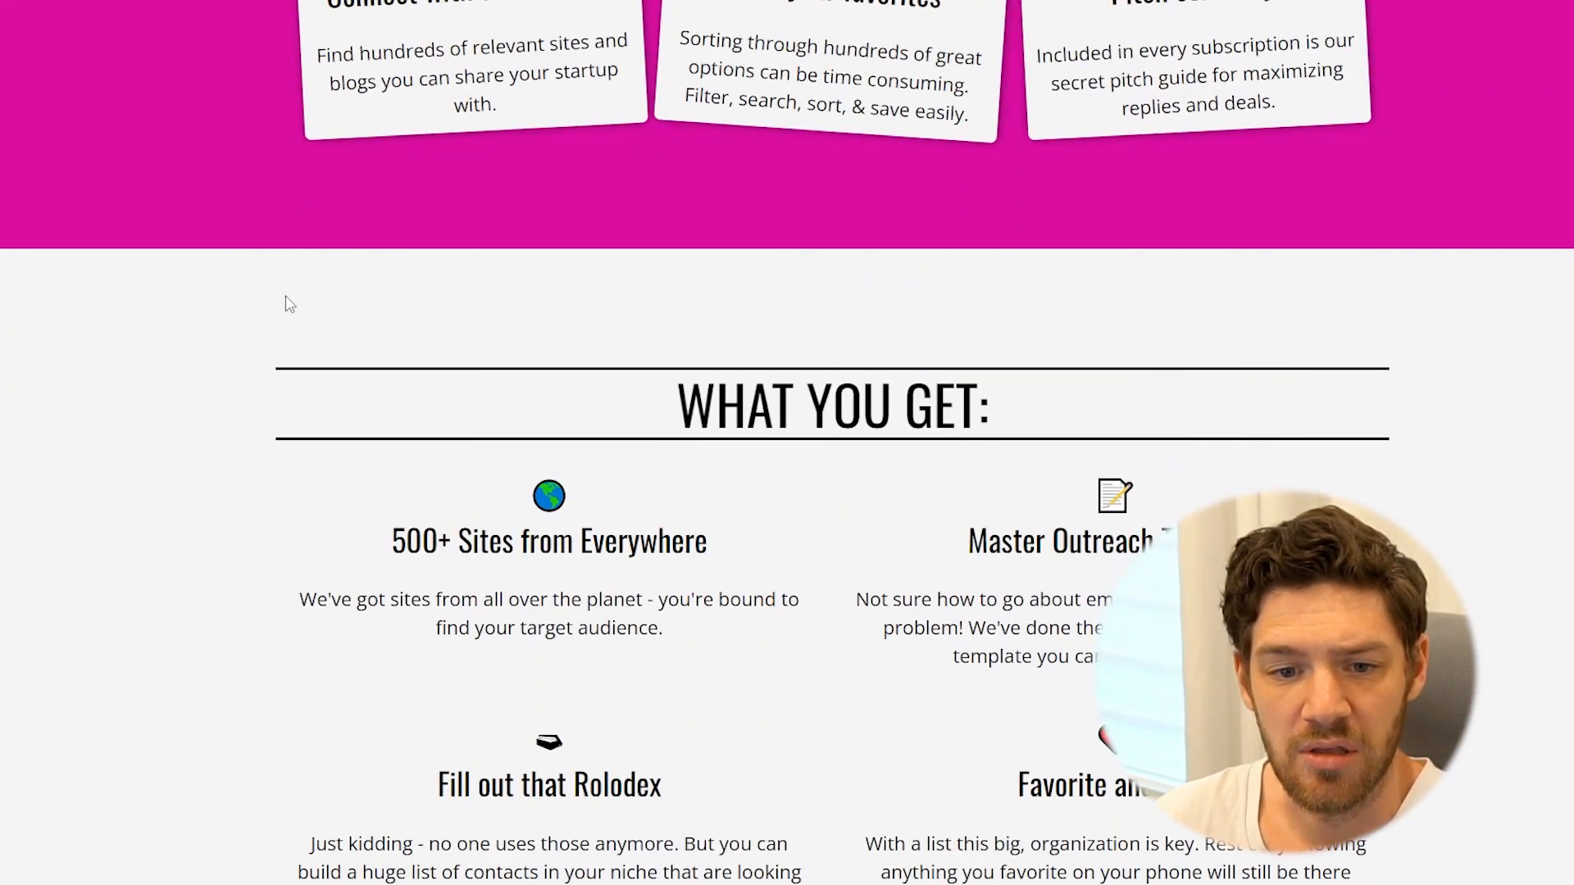
scroll("down", 3)
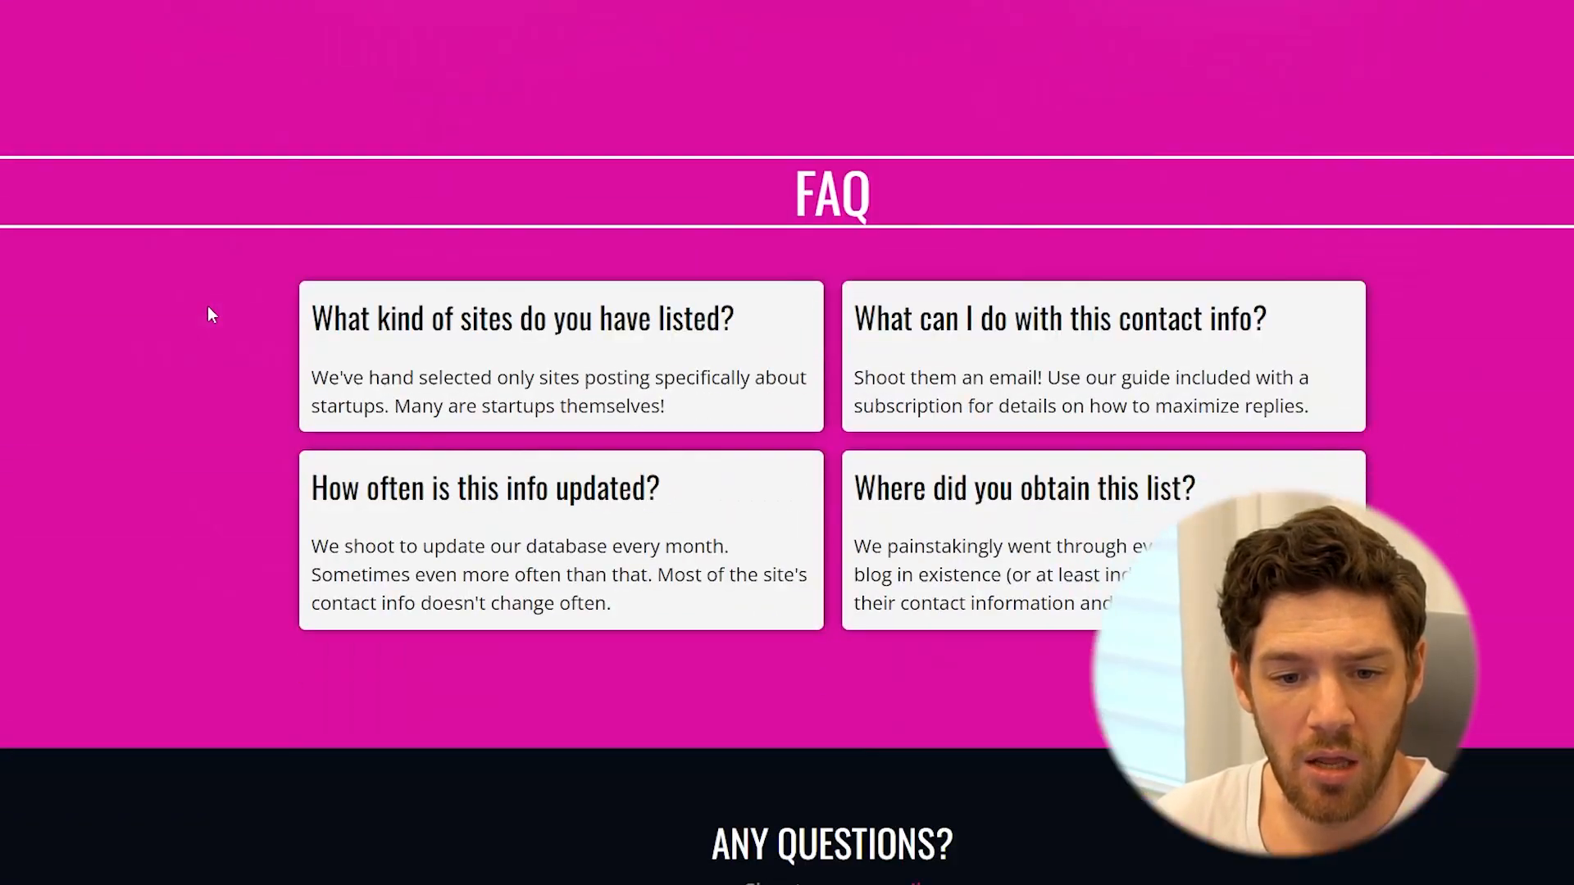
scroll("up", 3)
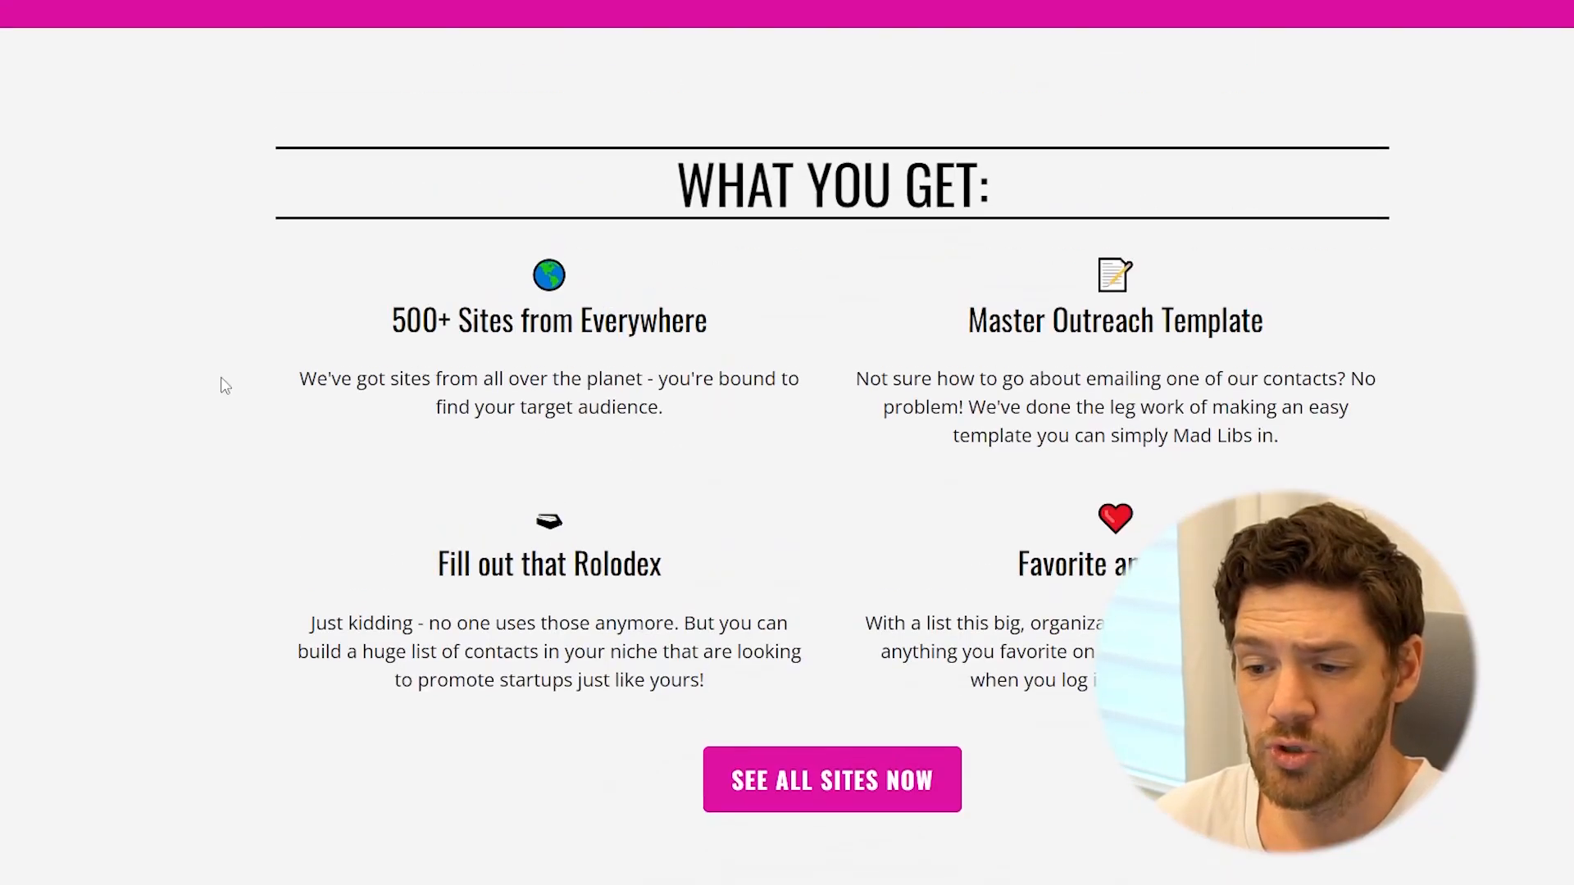